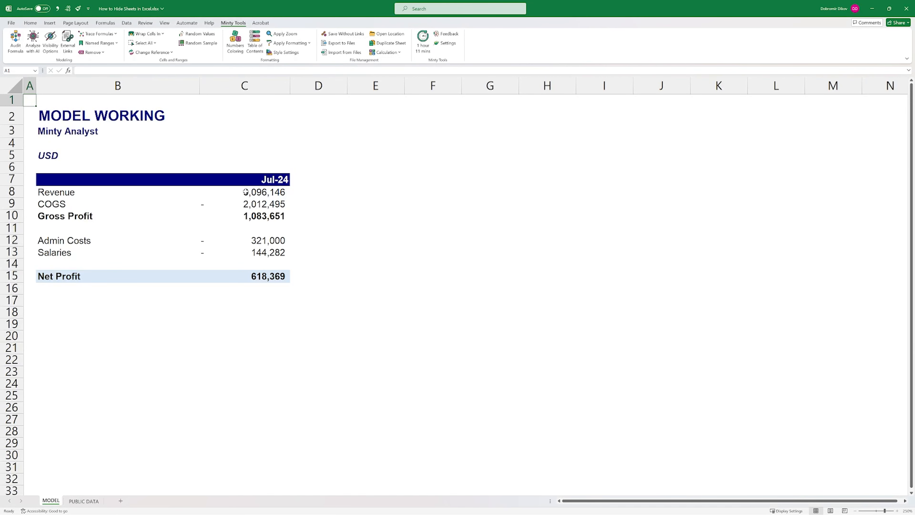
- Trace the MODEL sheet's Revenue and Salaries figures to their PUBLIC DATA and SECRET DATA sources
click(263, 191)
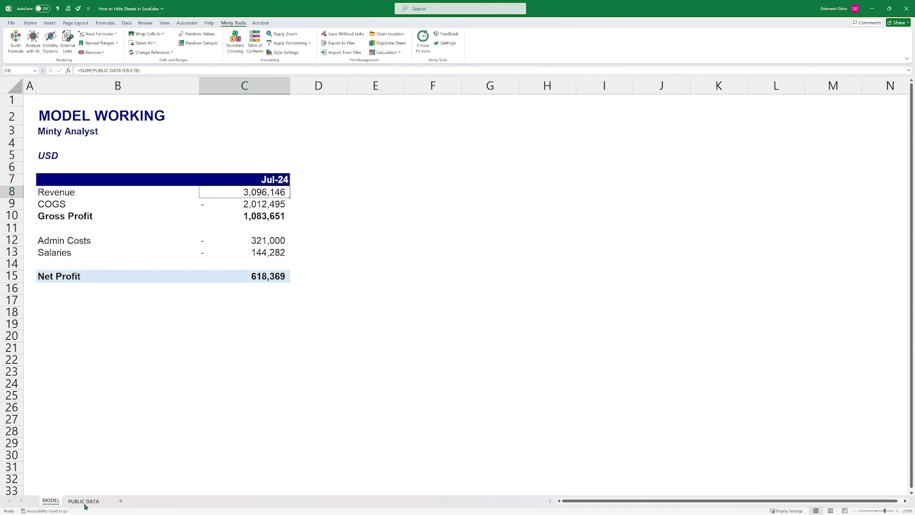
click(83, 501)
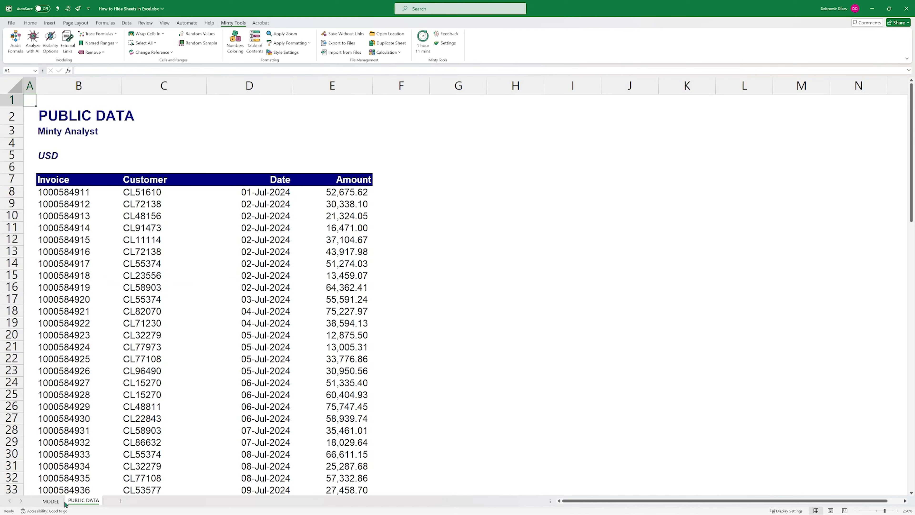
click(51, 501)
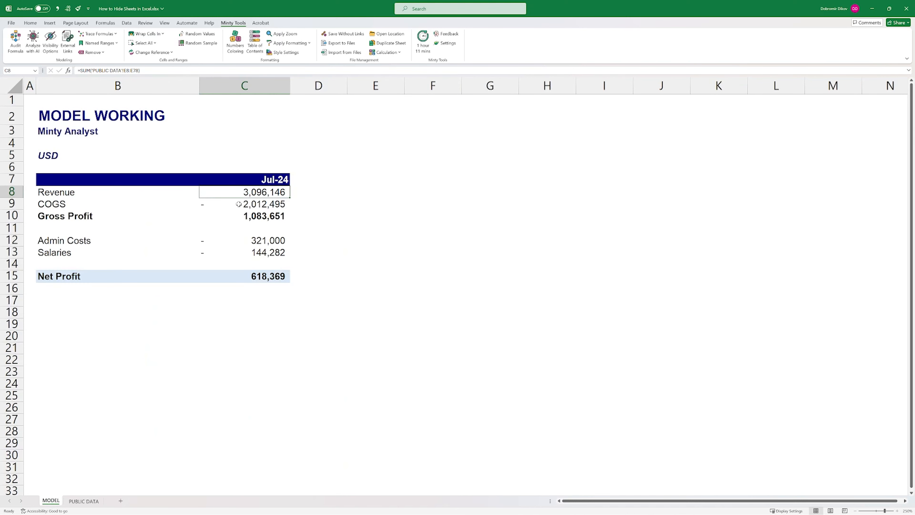
click(244, 252)
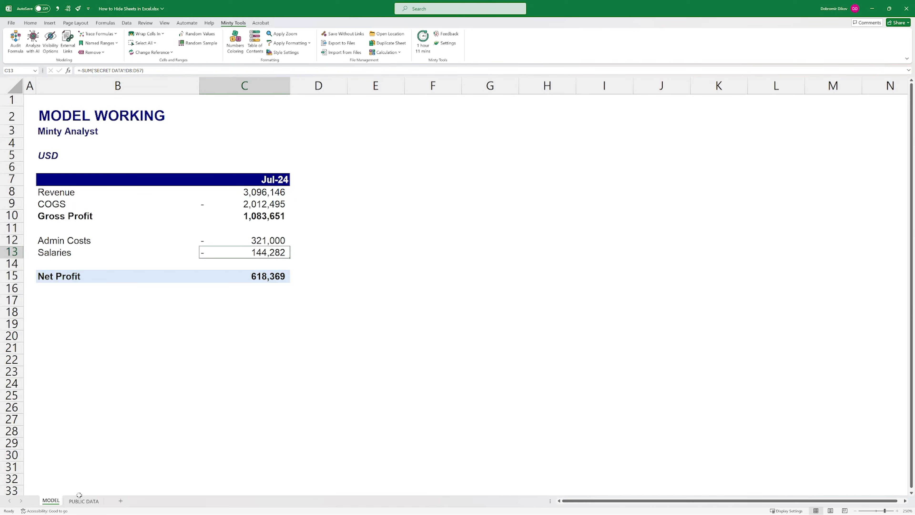
mouse_move(52, 504)
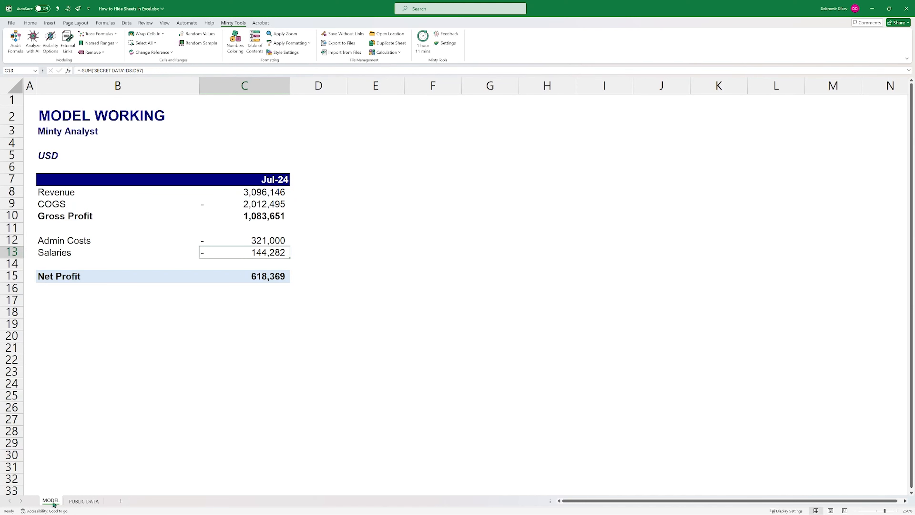
right_click(50, 501)
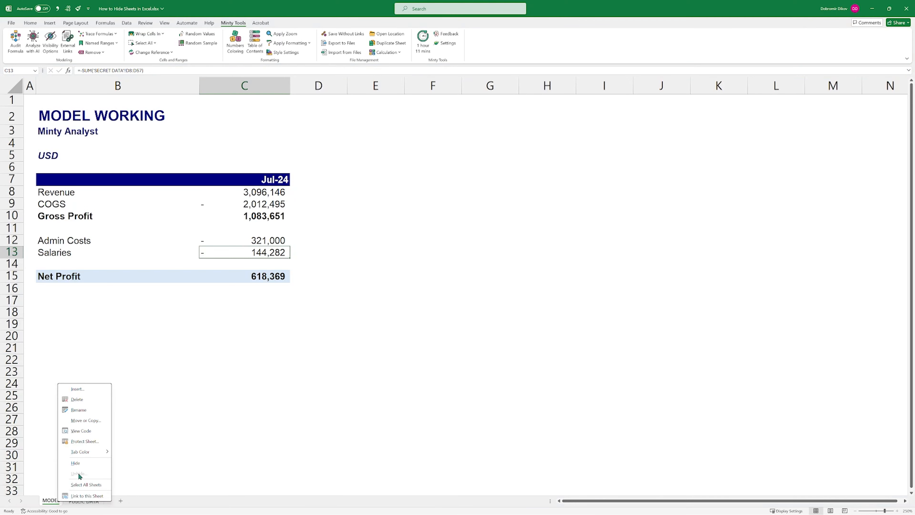
mouse_move(153, 427)
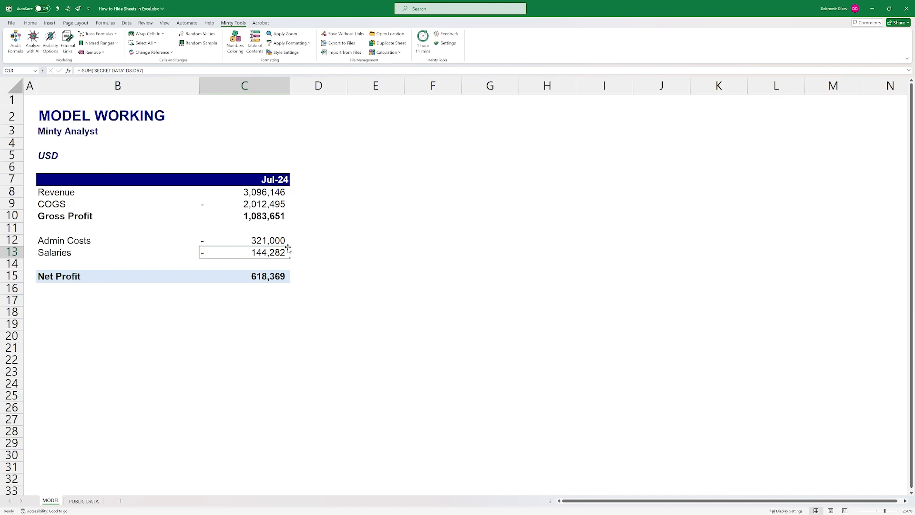
mouse_move(141, 461)
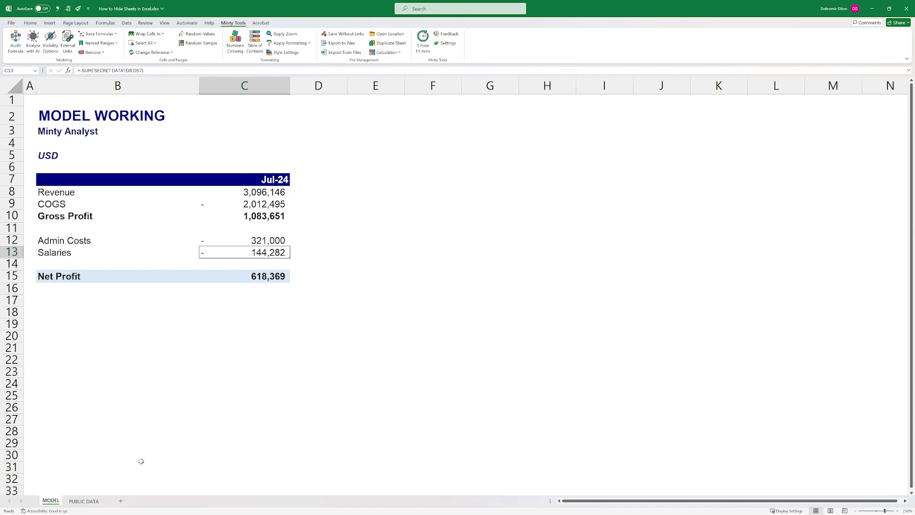
mouse_move(94, 510)
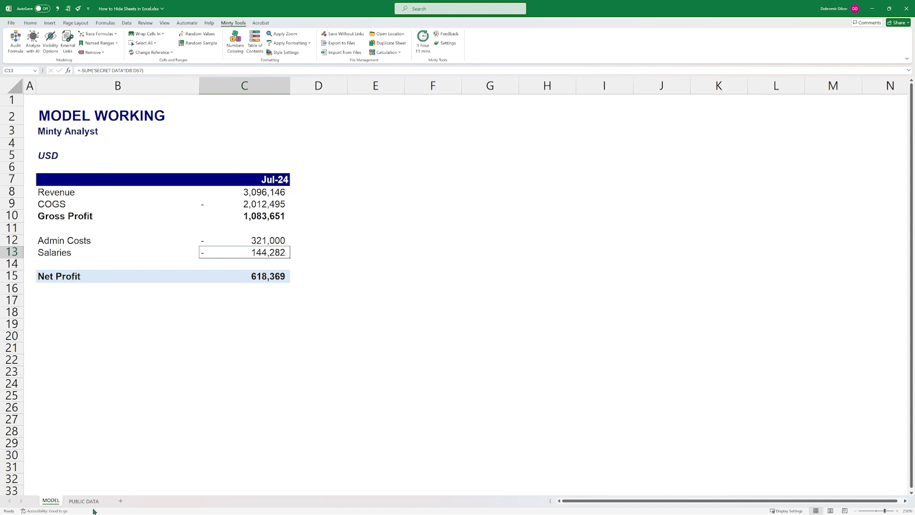
mouse_move(132, 352)
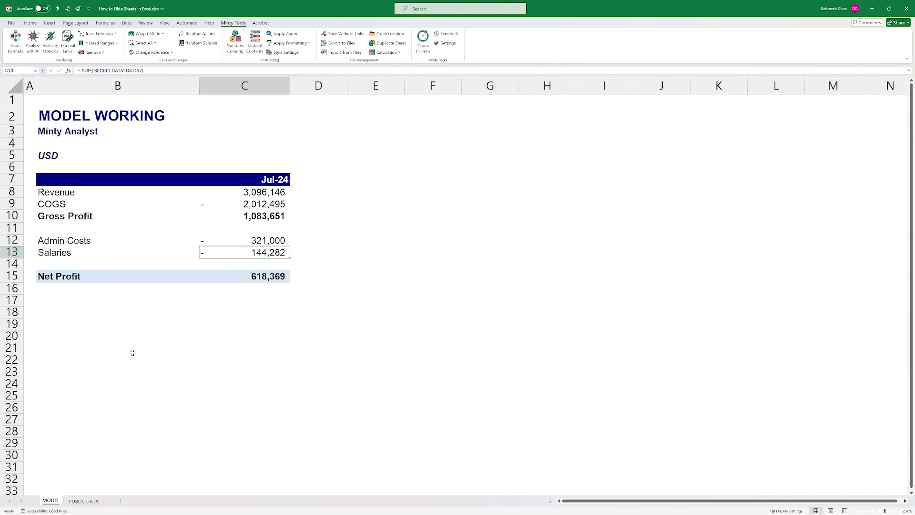
mouse_move(143, 330)
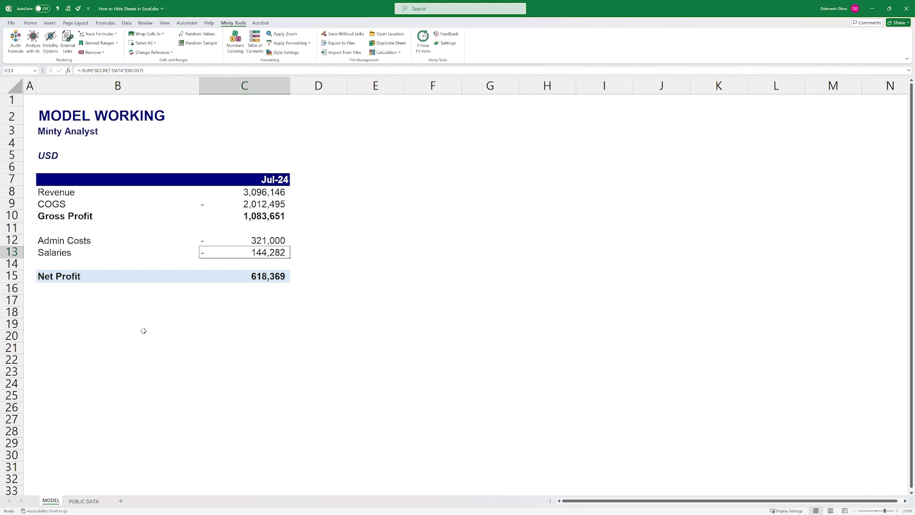
mouse_move(213, 351)
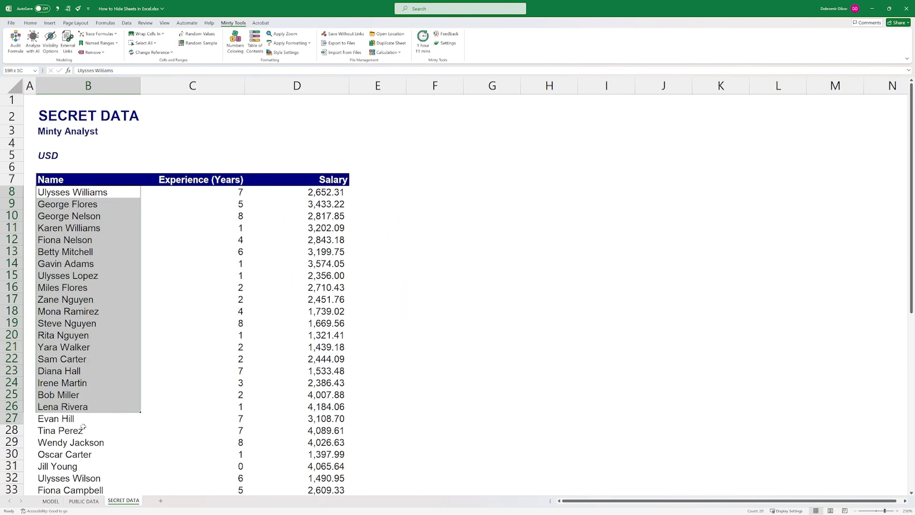
- Hide the SECRET DATA sheet normally, so Unhide is enabled on the MODEL tab's menu
click(89, 192)
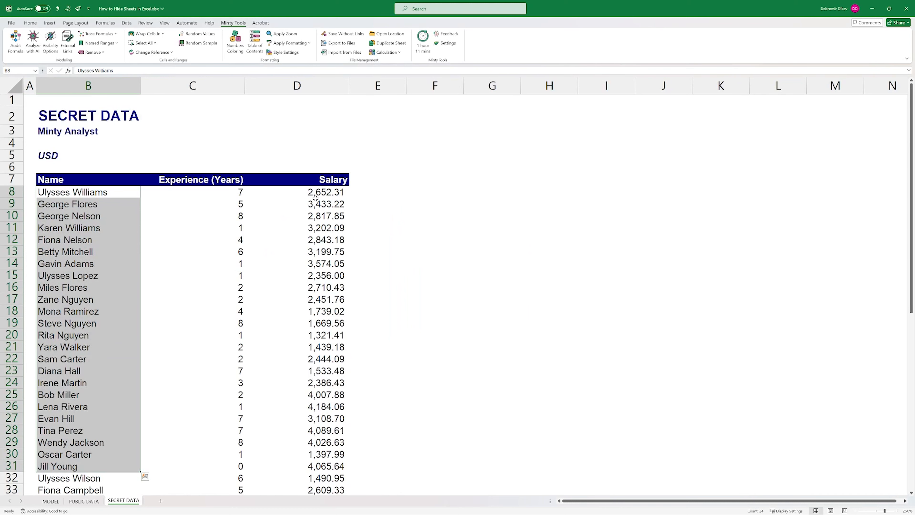
click(50, 501)
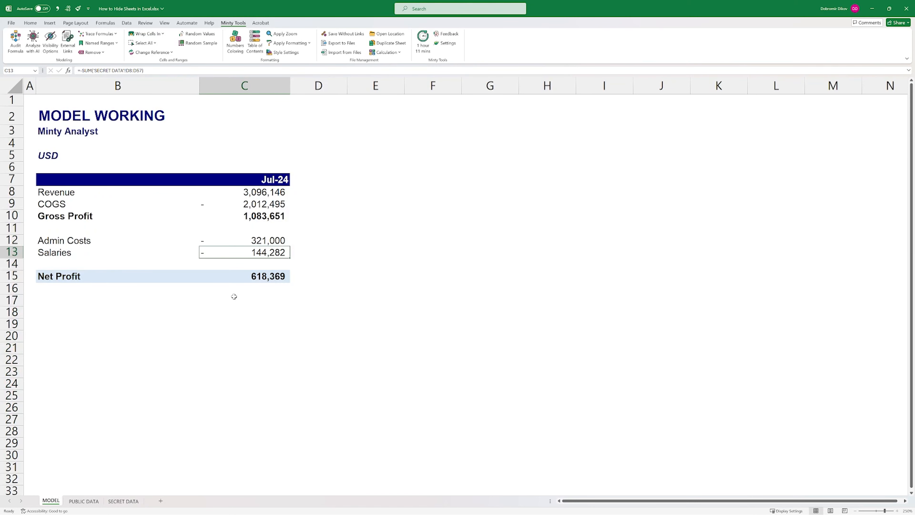
mouse_move(212, 263)
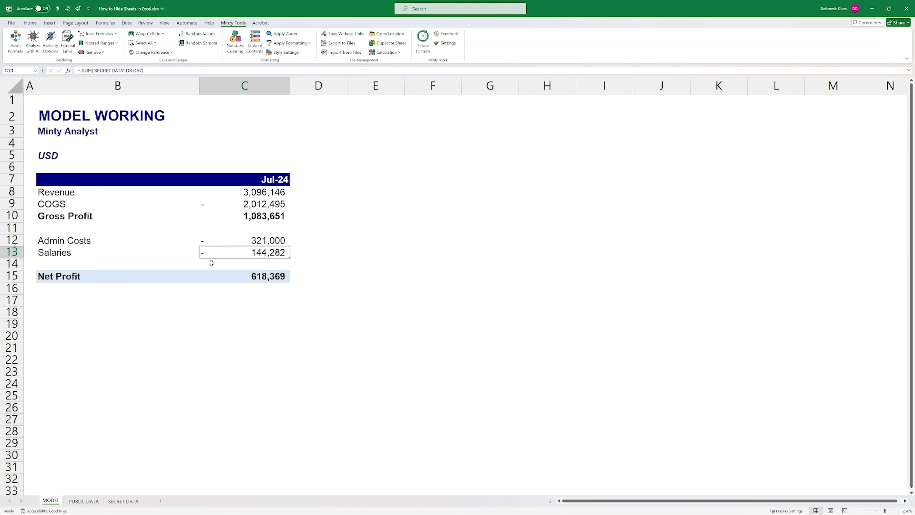
mouse_move(261, 260)
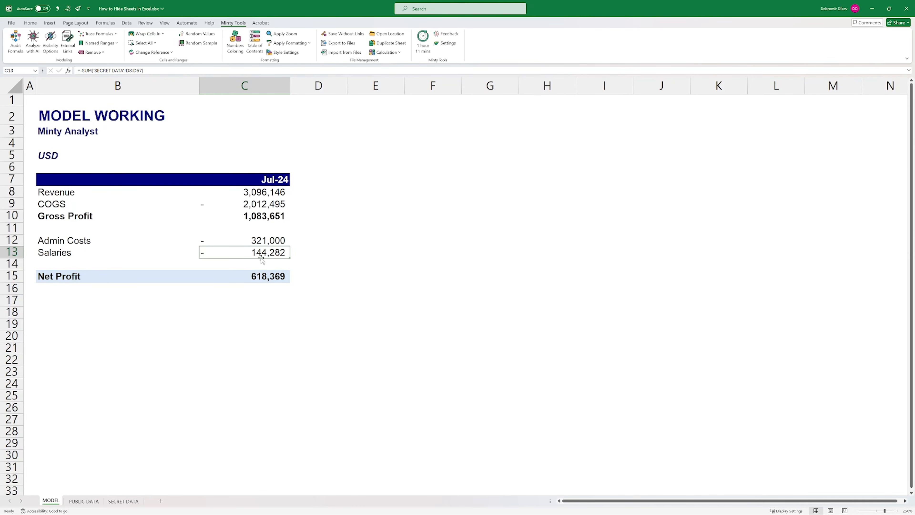
right_click(123, 501)
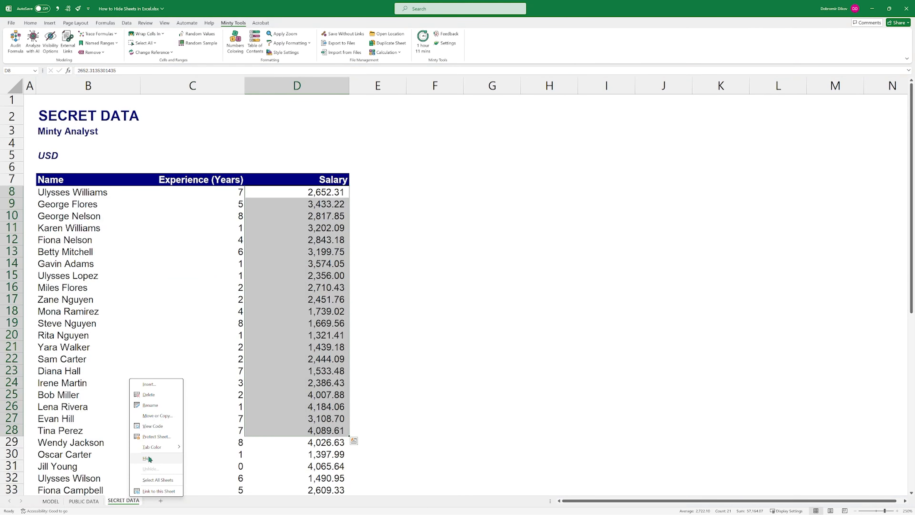
click(147, 458)
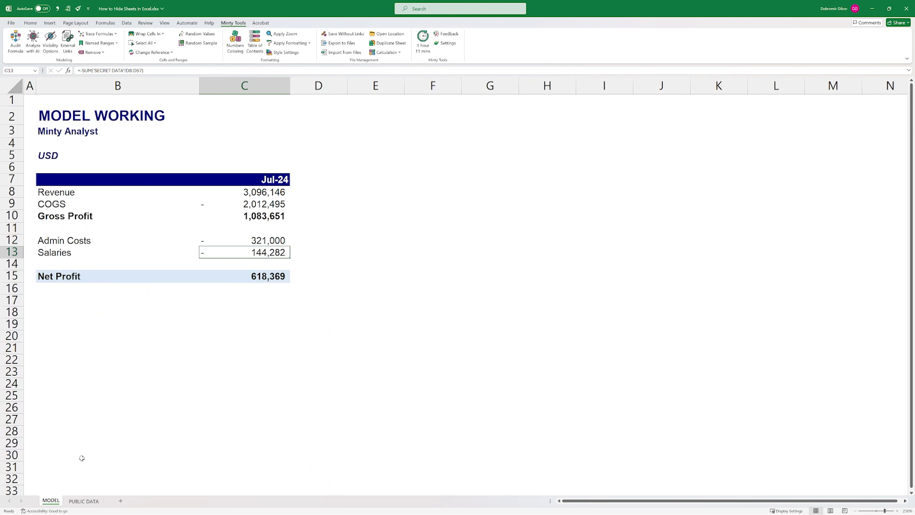
right_click(50, 501)
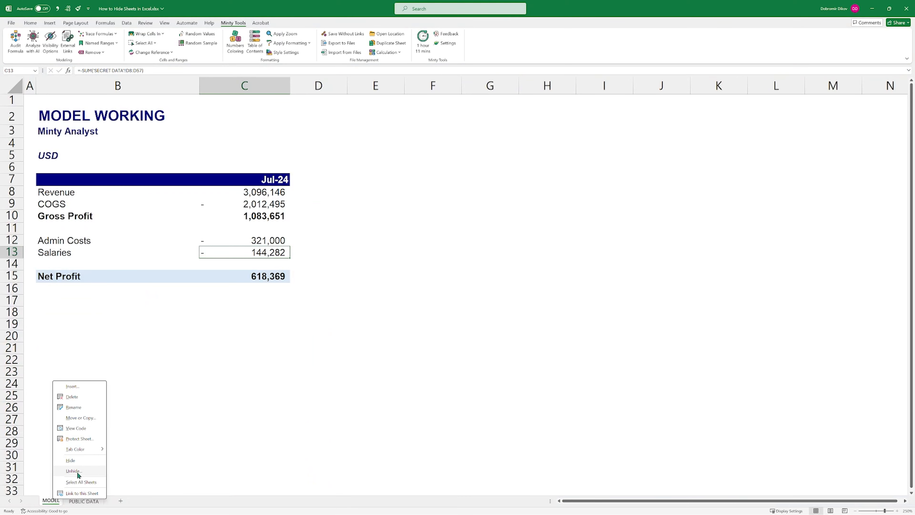
click(73, 470)
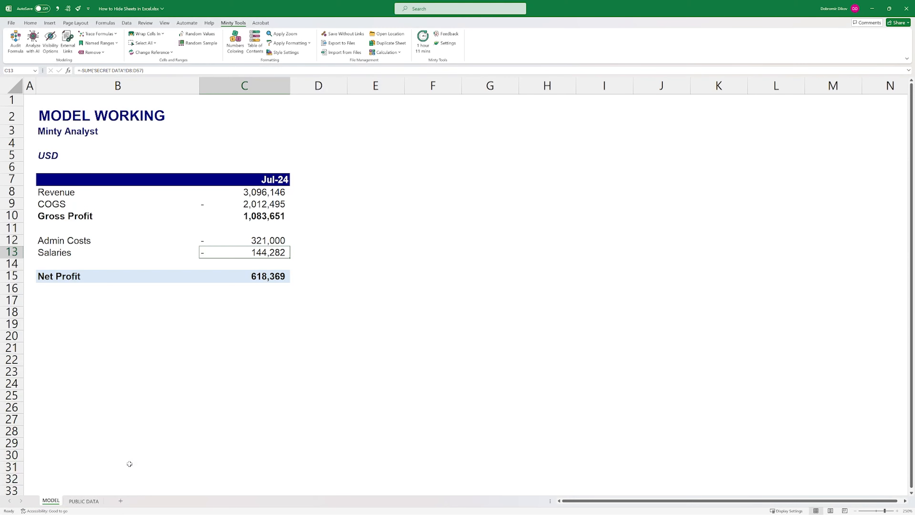
mouse_move(181, 507)
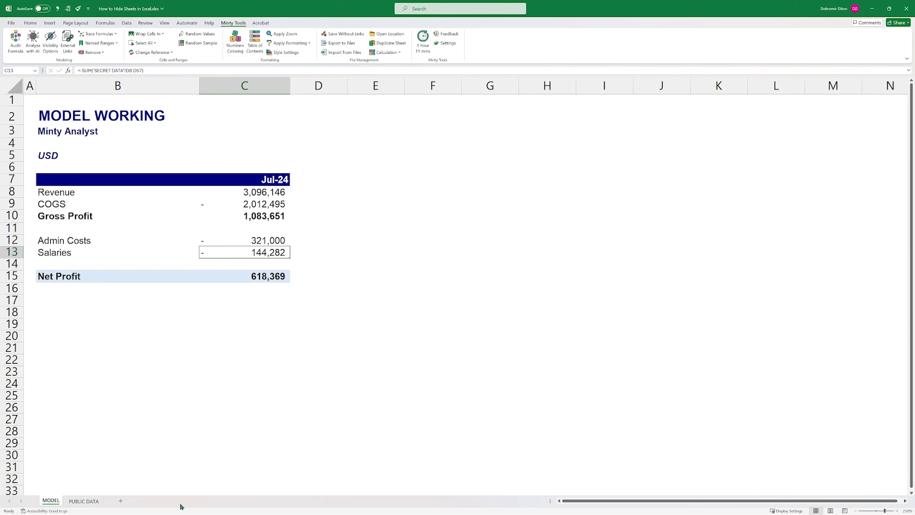
mouse_move(290, 501)
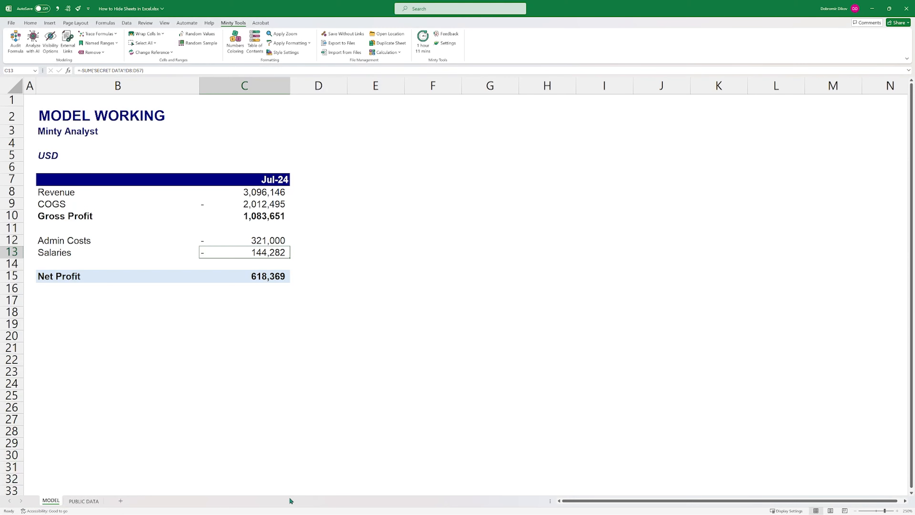
mouse_move(284, 494)
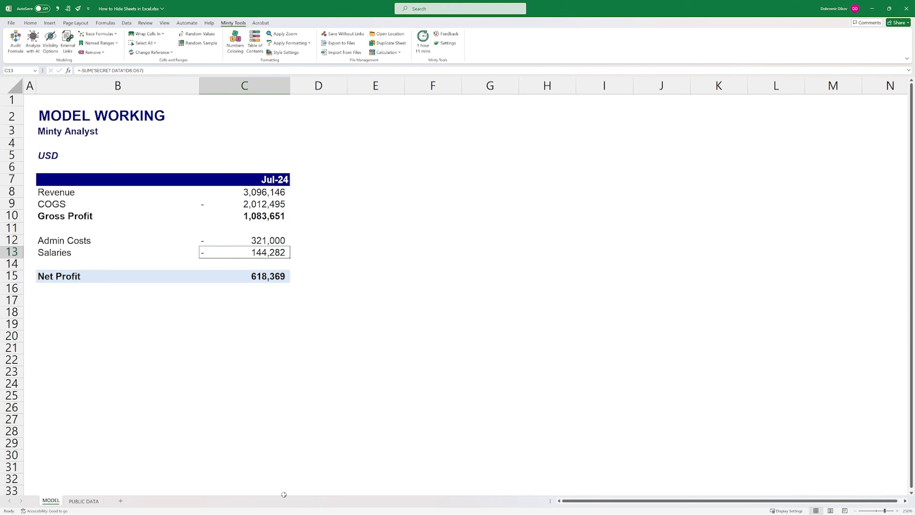
mouse_move(232, 461)
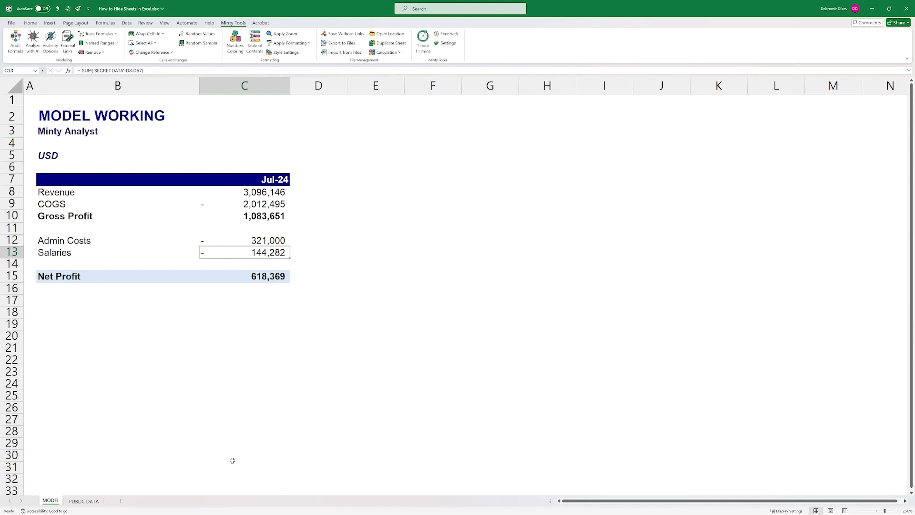
mouse_move(221, 282)
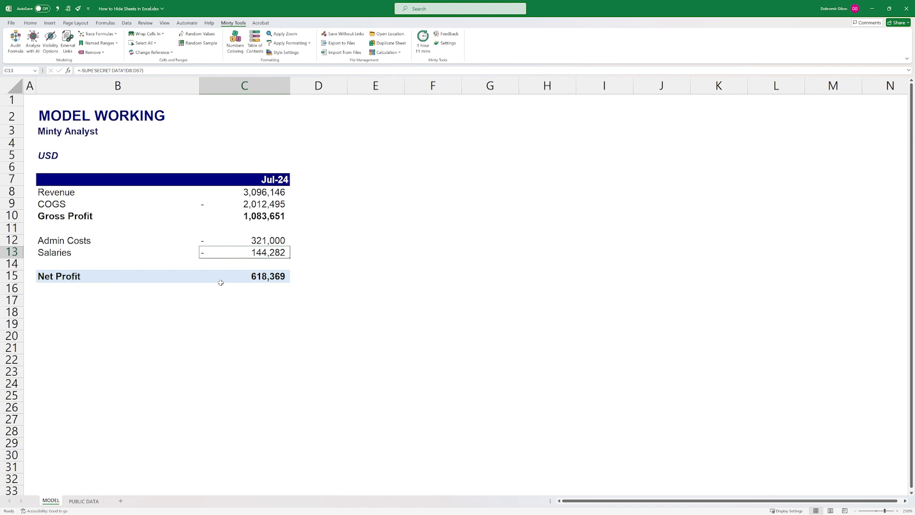
mouse_move(141, 345)
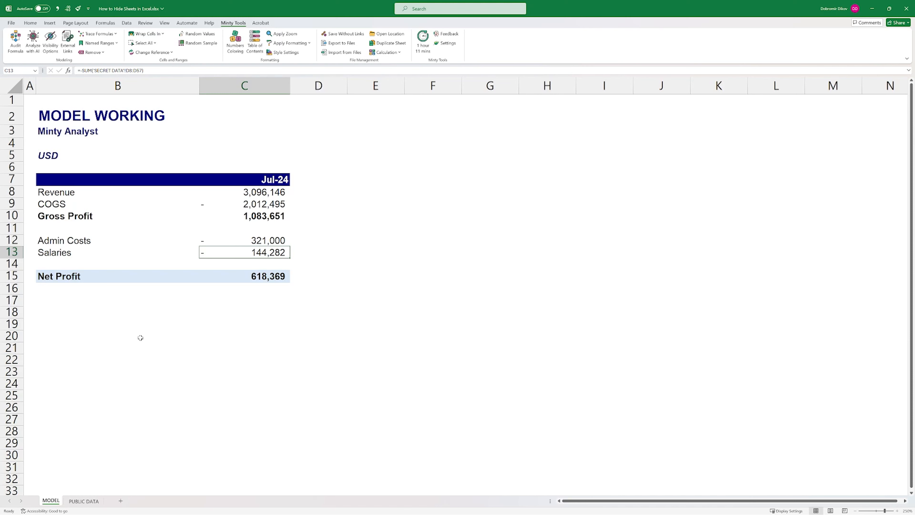
mouse_move(146, 351)
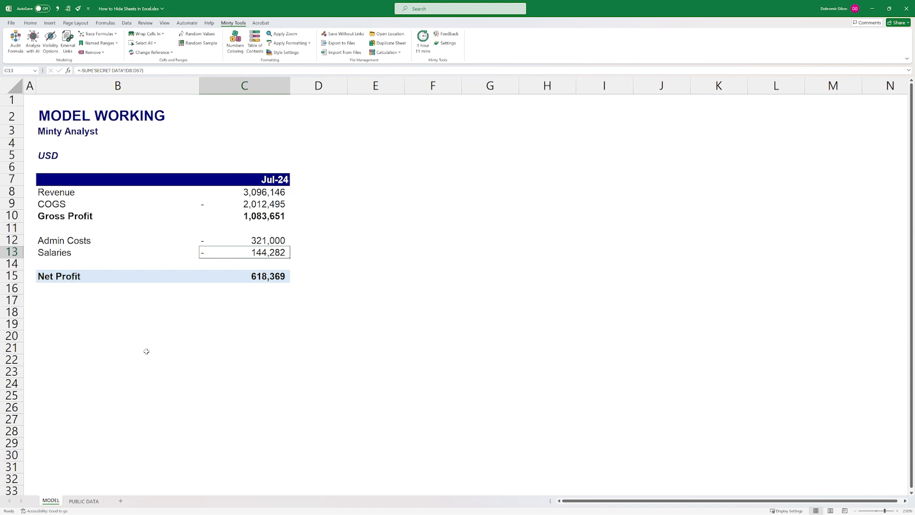
mouse_move(63, 490)
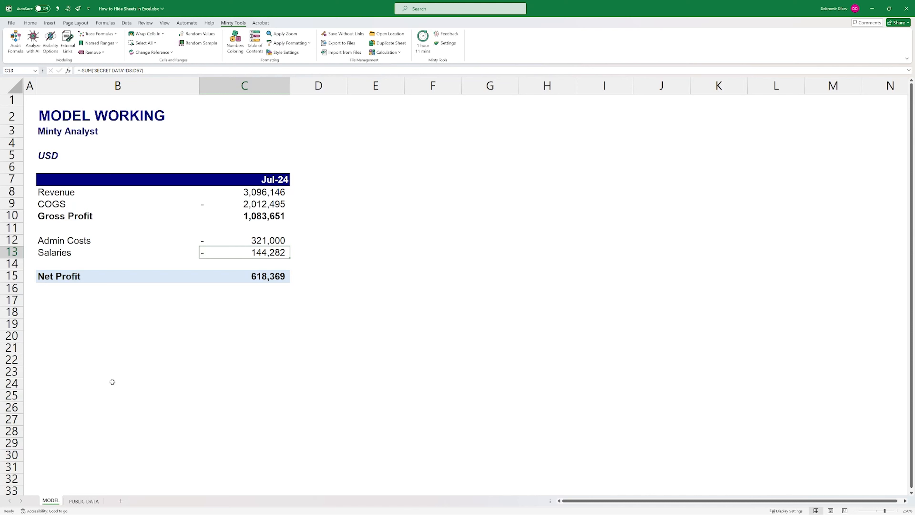
mouse_move(74, 463)
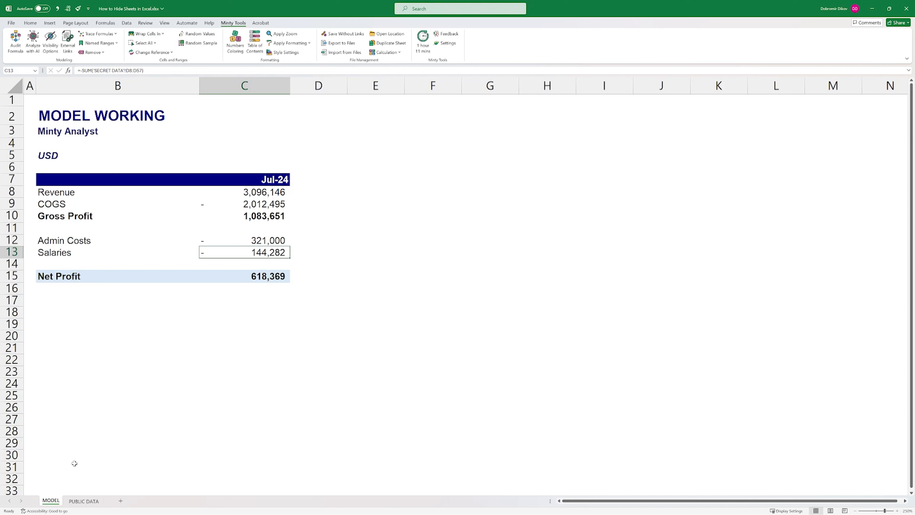
mouse_move(89, 408)
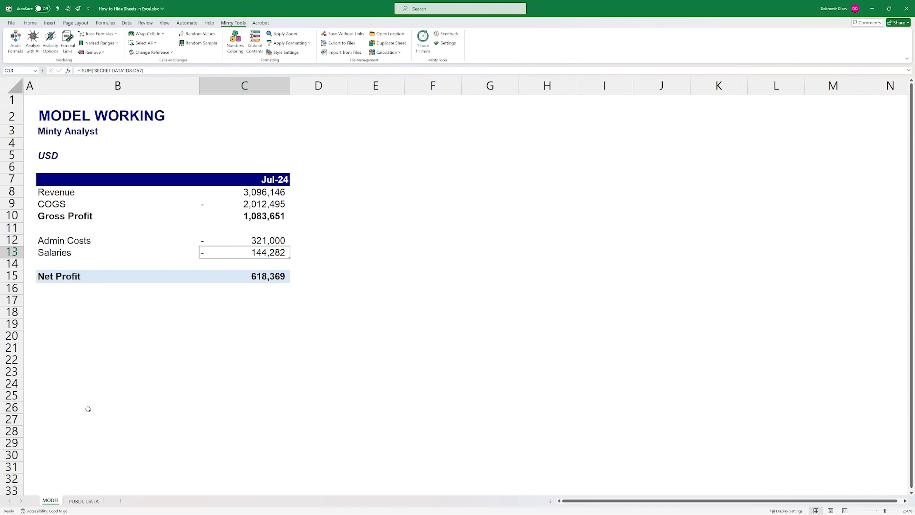
mouse_move(144, 494)
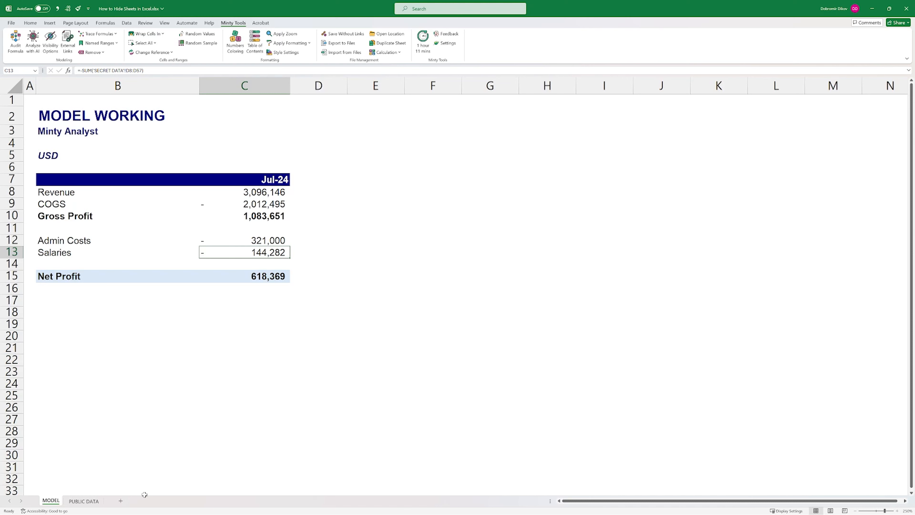
mouse_move(130, 510)
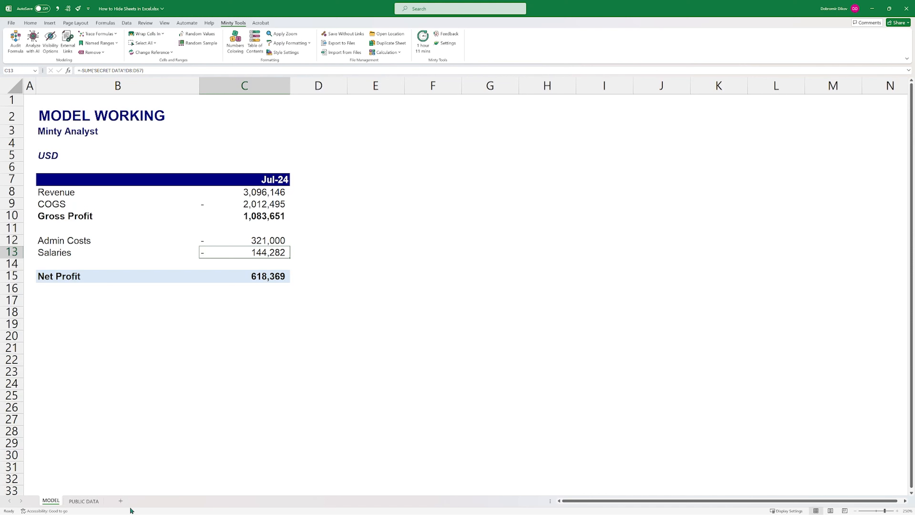
mouse_move(66, 466)
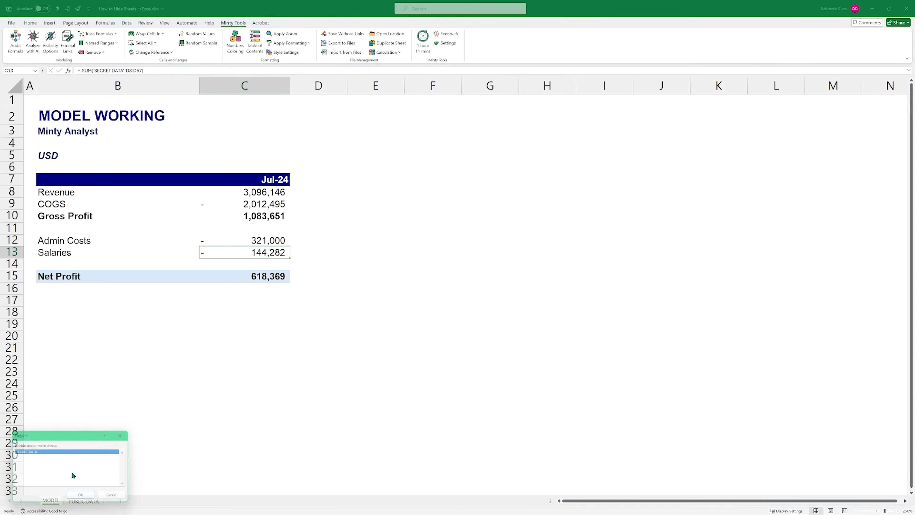
- Confirm unhiding SECRET DATA and return to the MODEL sheet
click(80, 495)
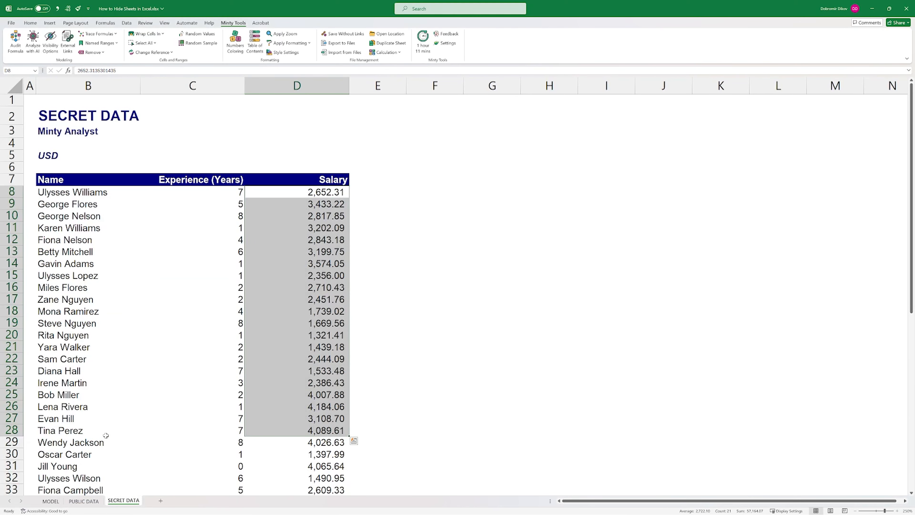
click(50, 501)
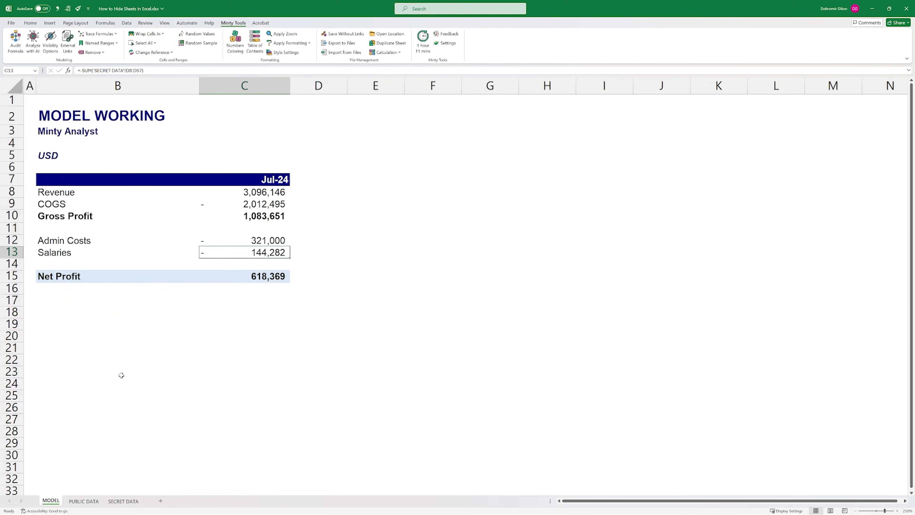
mouse_move(172, 338)
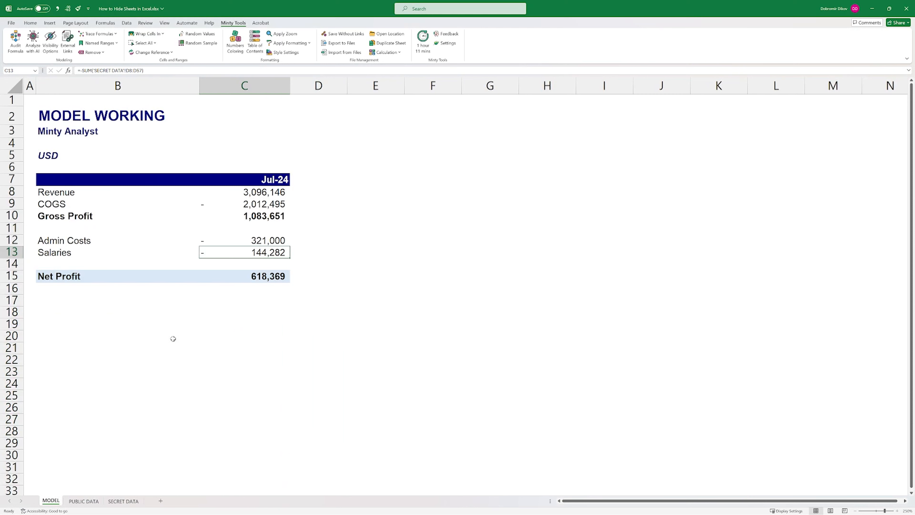
mouse_move(158, 372)
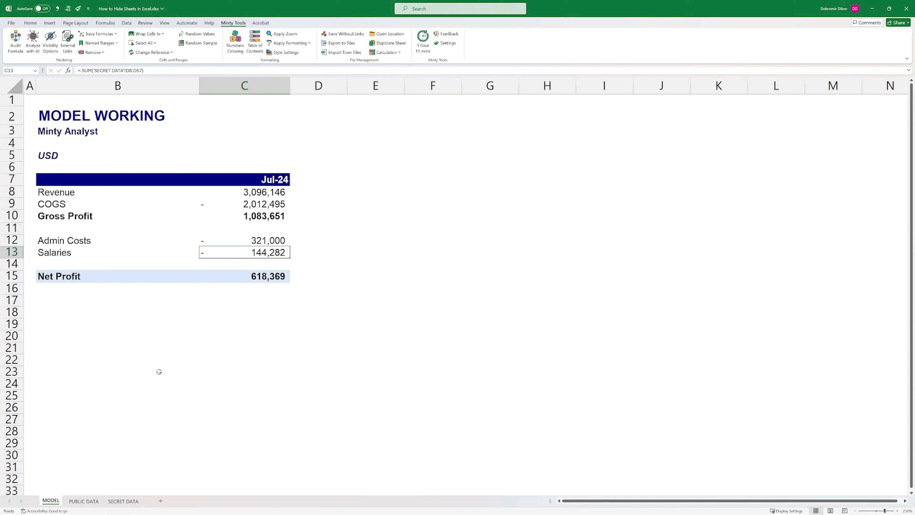
mouse_move(250, 273)
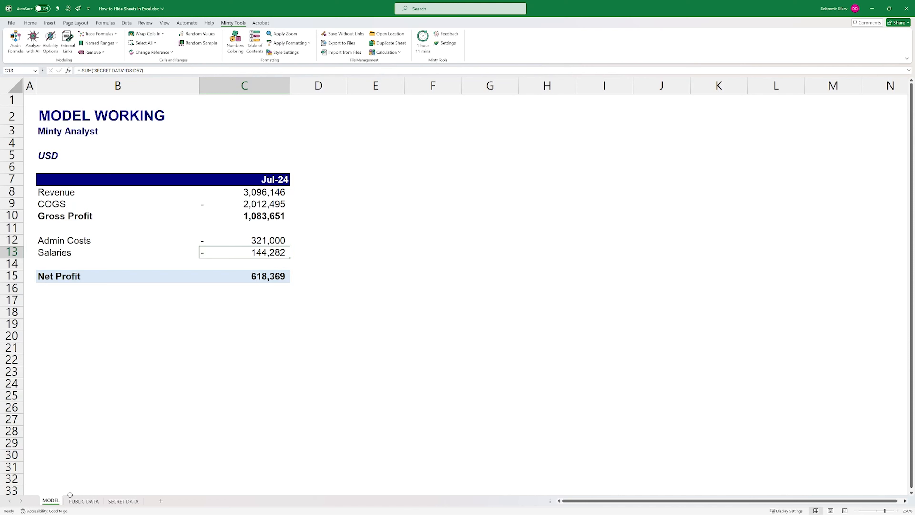
mouse_move(131, 410)
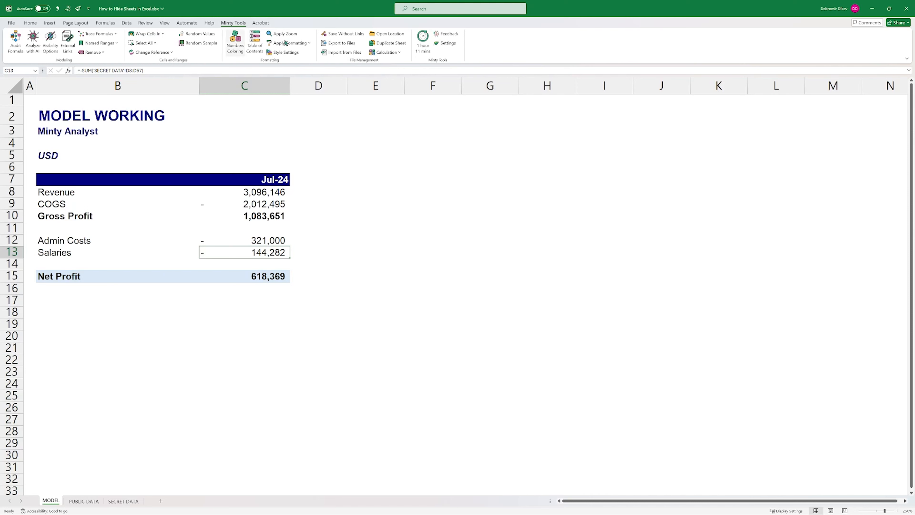
mouse_move(232, 25)
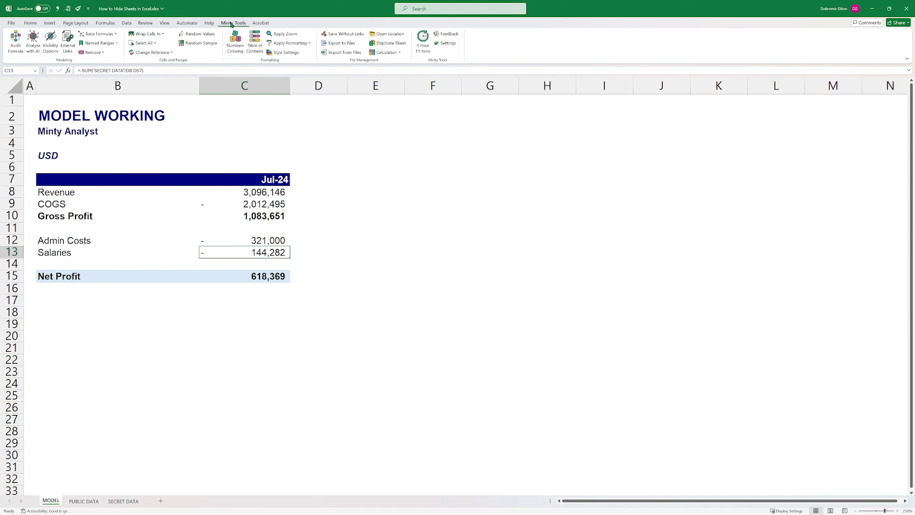
mouse_move(187, 146)
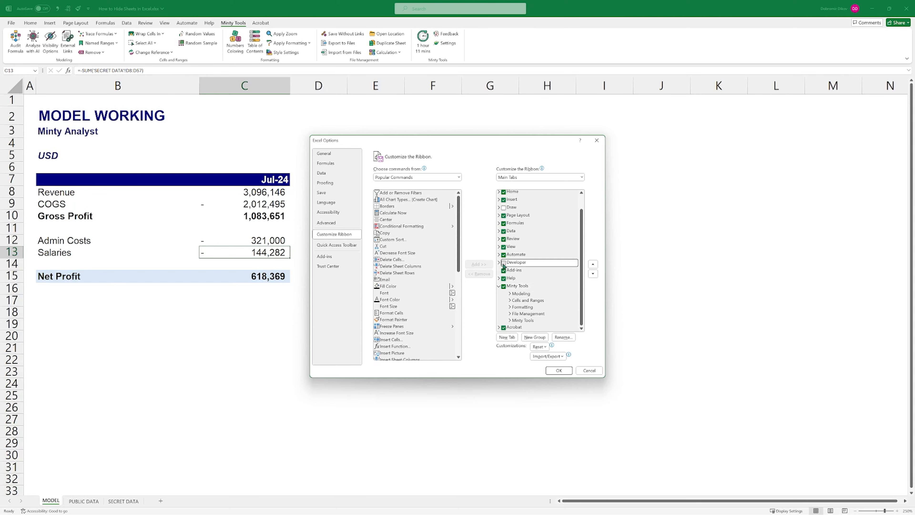
- Tick Developer in the Main Tabs list and apply the ribbon change
click(501, 262)
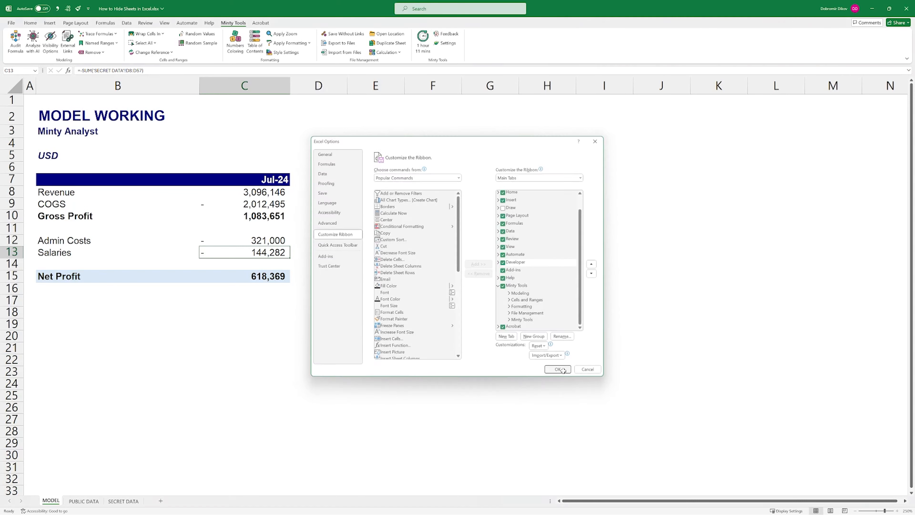
click(557, 369)
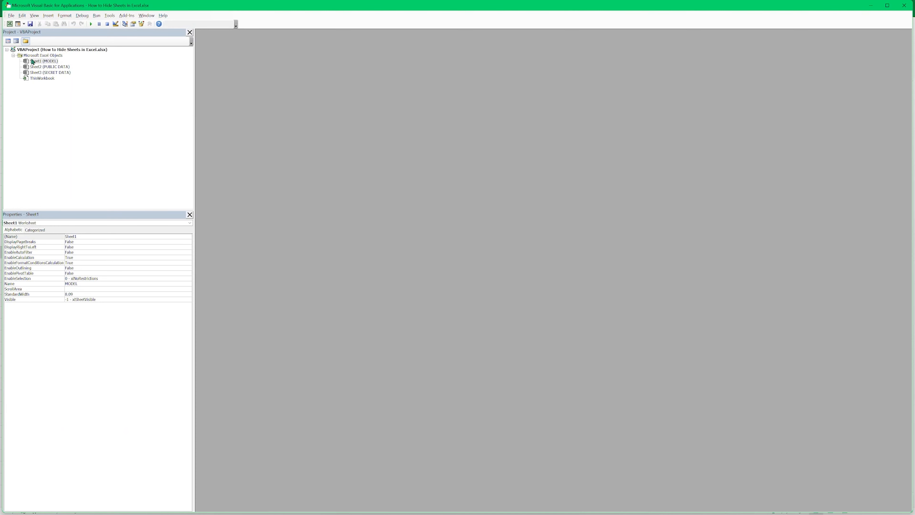
mouse_move(44, 85)
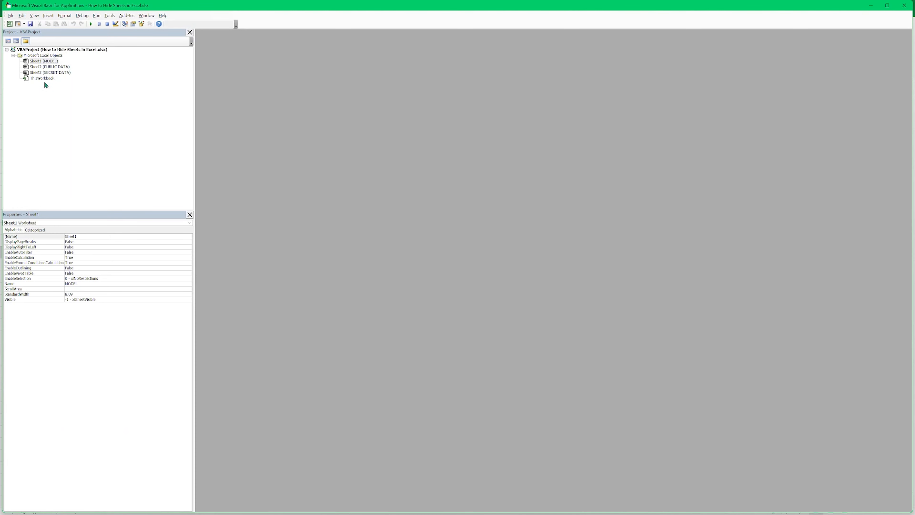
mouse_move(55, 83)
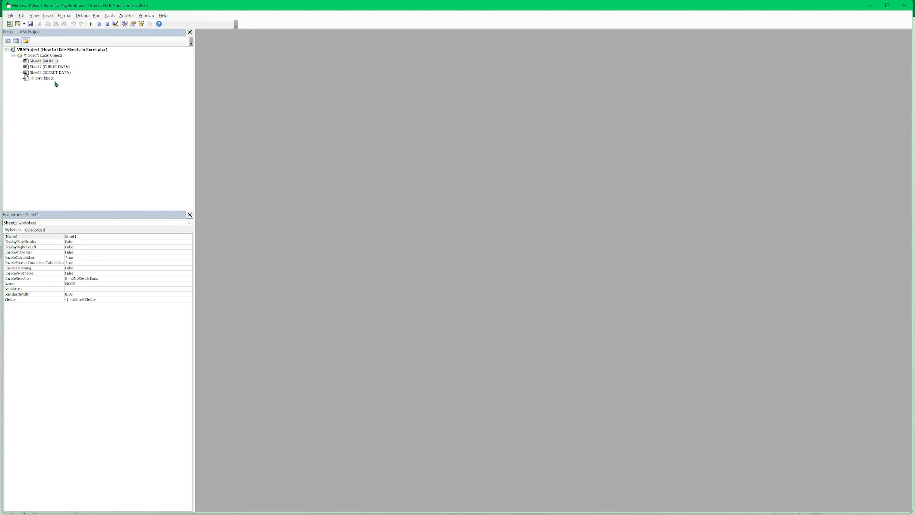
mouse_move(51, 69)
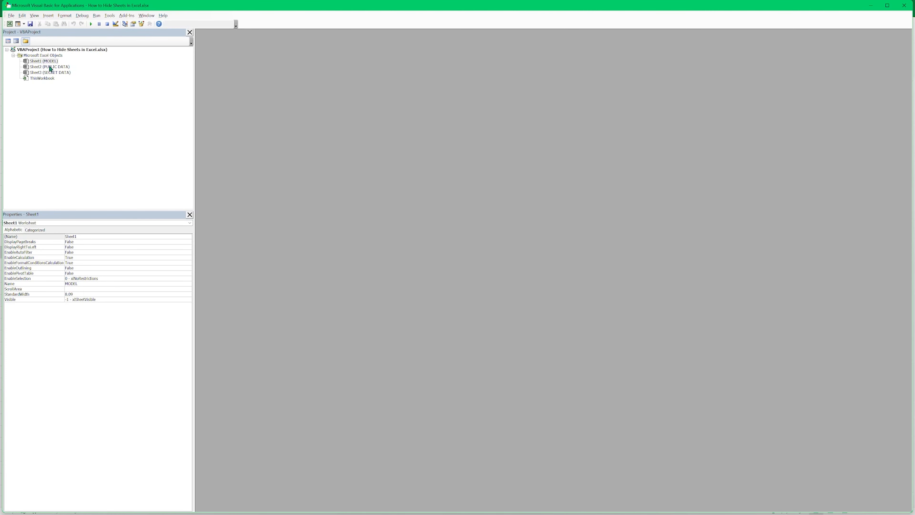
mouse_move(65, 98)
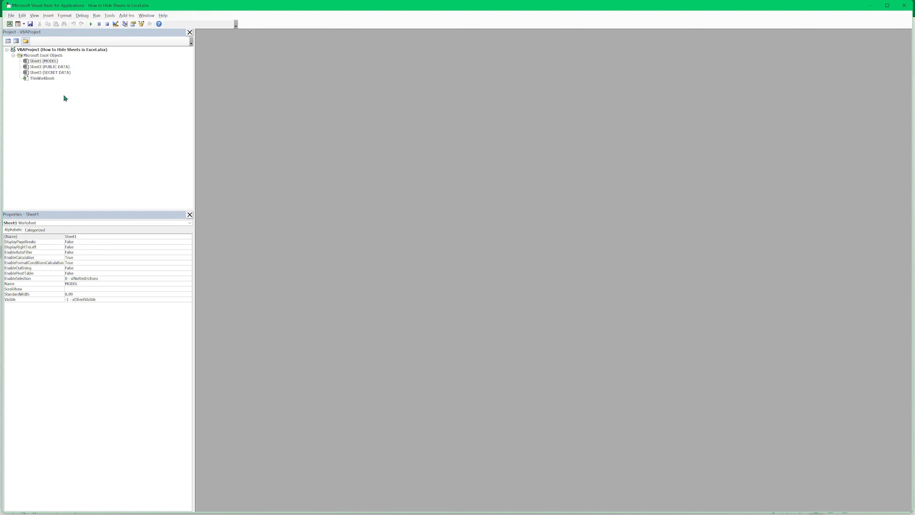
mouse_move(114, 59)
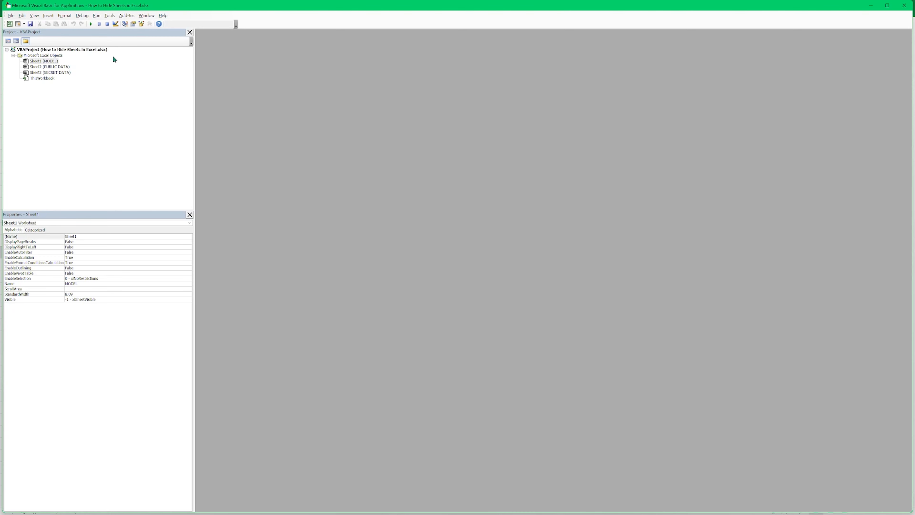
- Open the ThisWorkbook code module from the Project Explorer
double_click(42, 78)
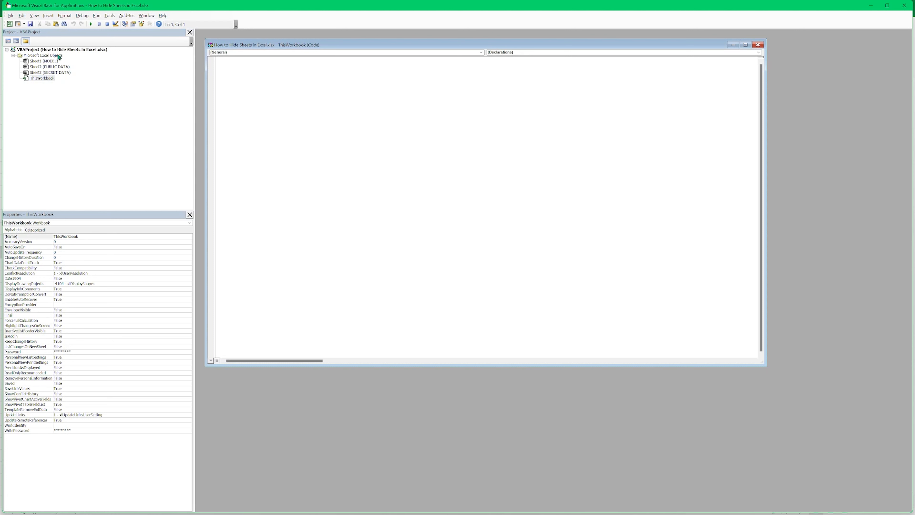
mouse_move(91, 53)
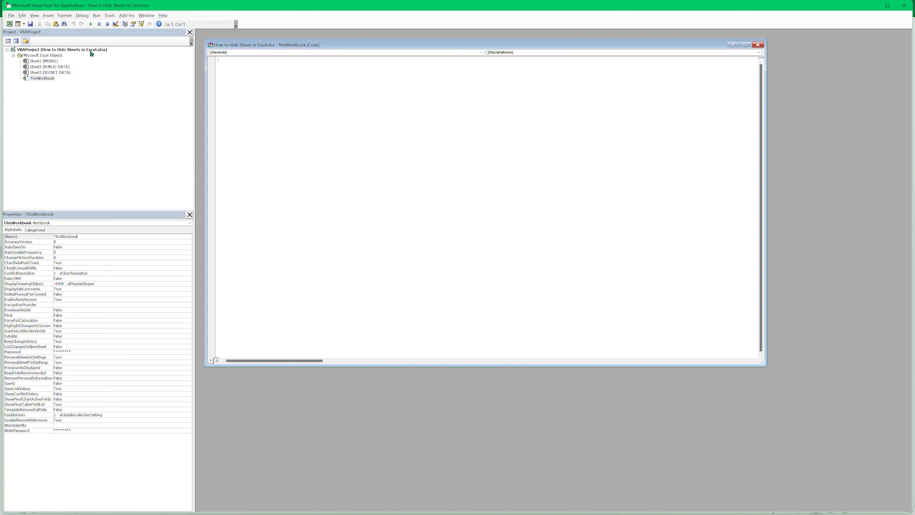
mouse_move(107, 58)
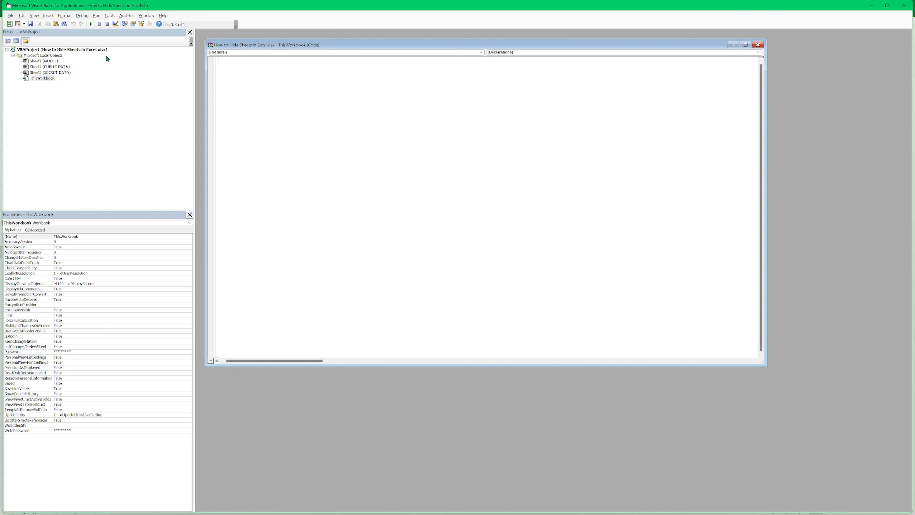
mouse_move(97, 83)
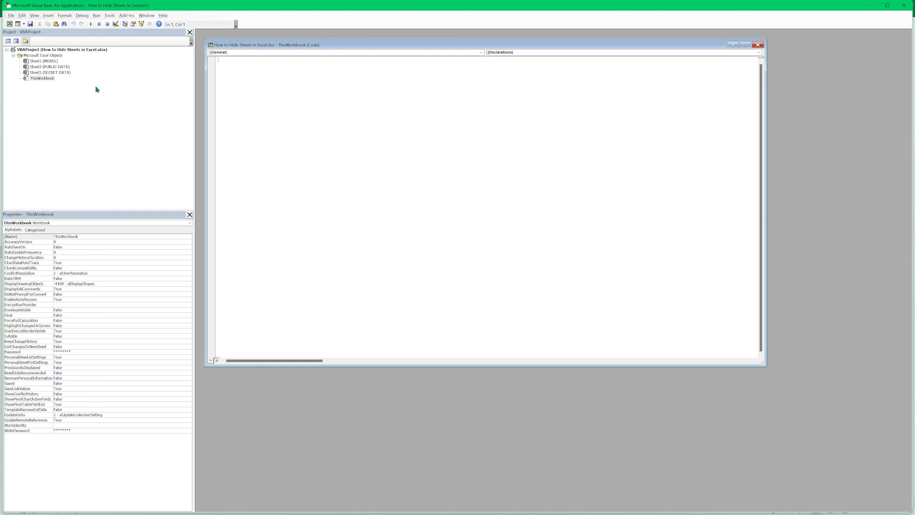
mouse_move(45, 104)
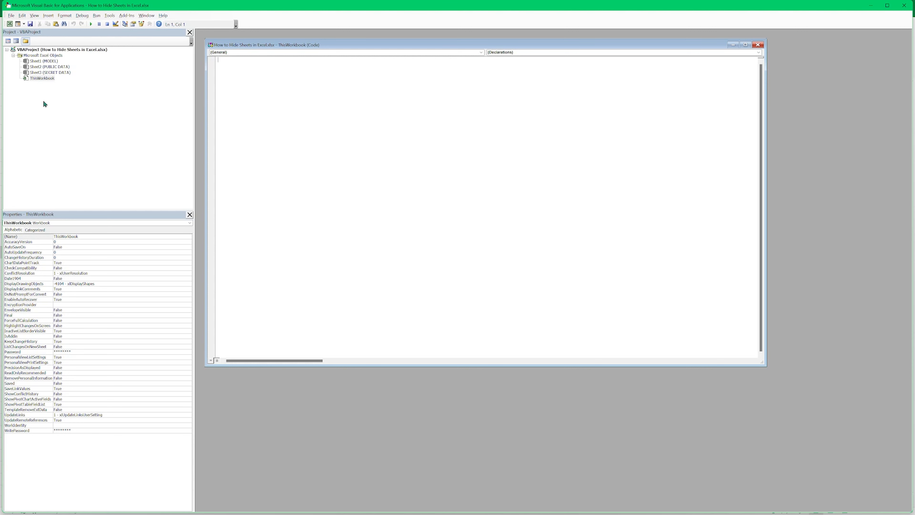
mouse_move(61, 81)
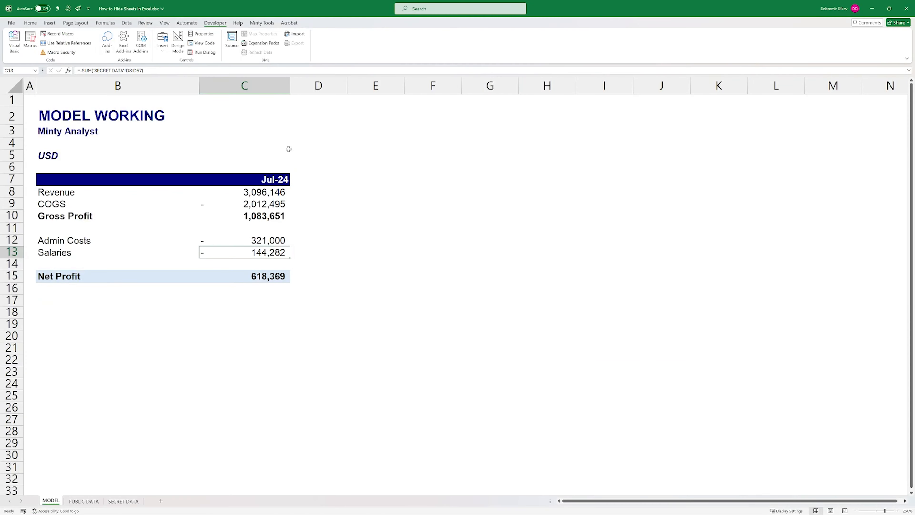
mouse_move(217, 302)
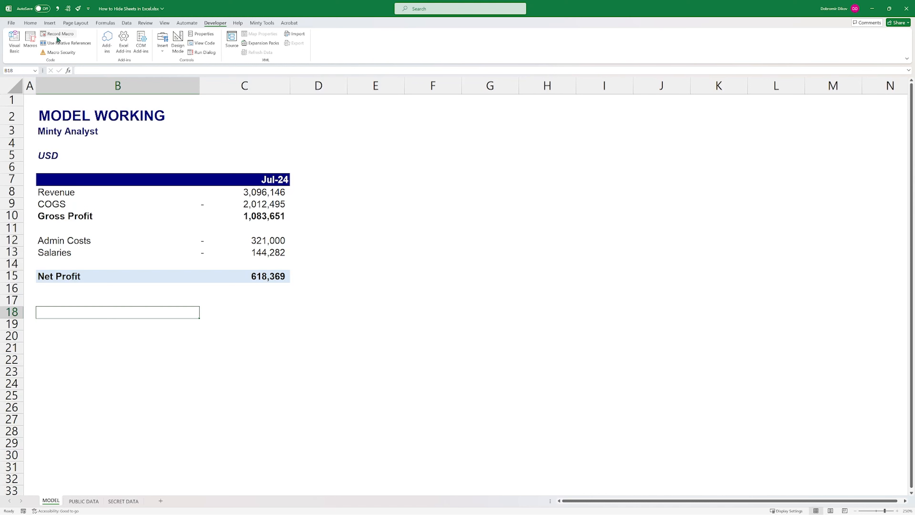
- Record a macro stored in the Personal Macro Workbook that types 'df' in B18, then stop recording
click(57, 33)
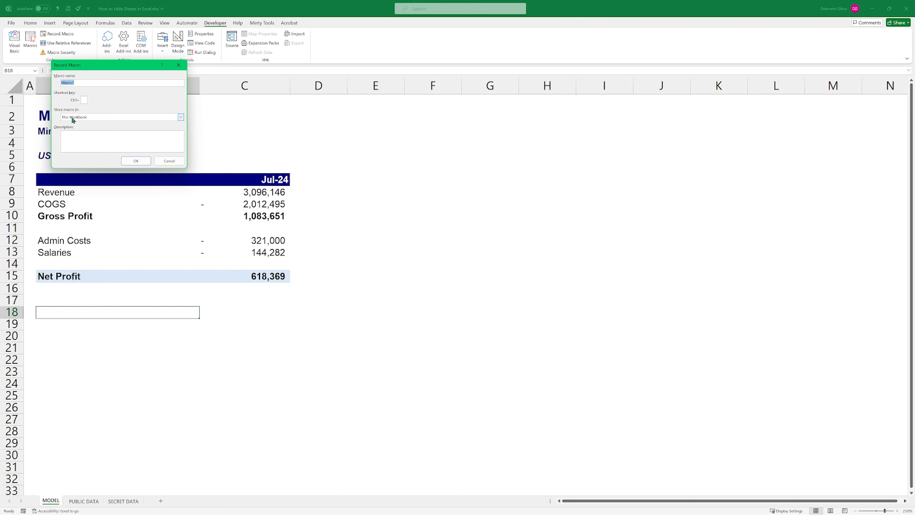
click(179, 117)
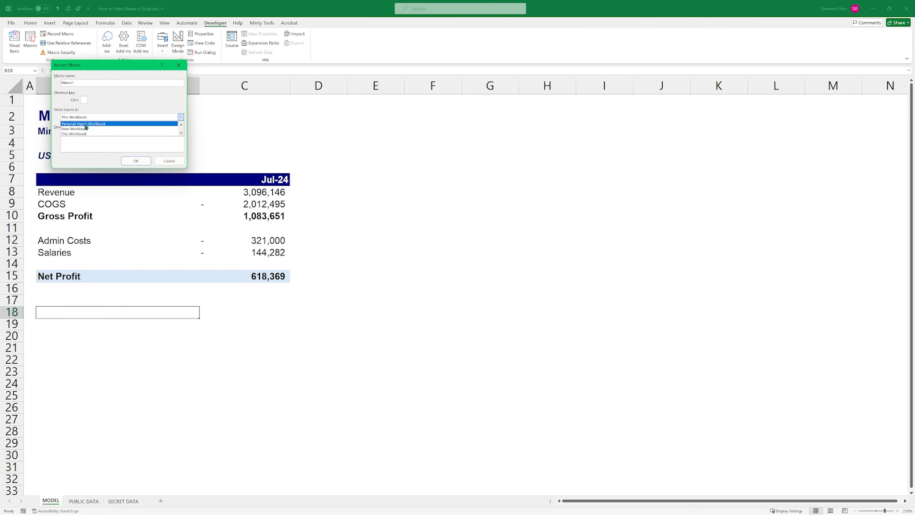
click(85, 123)
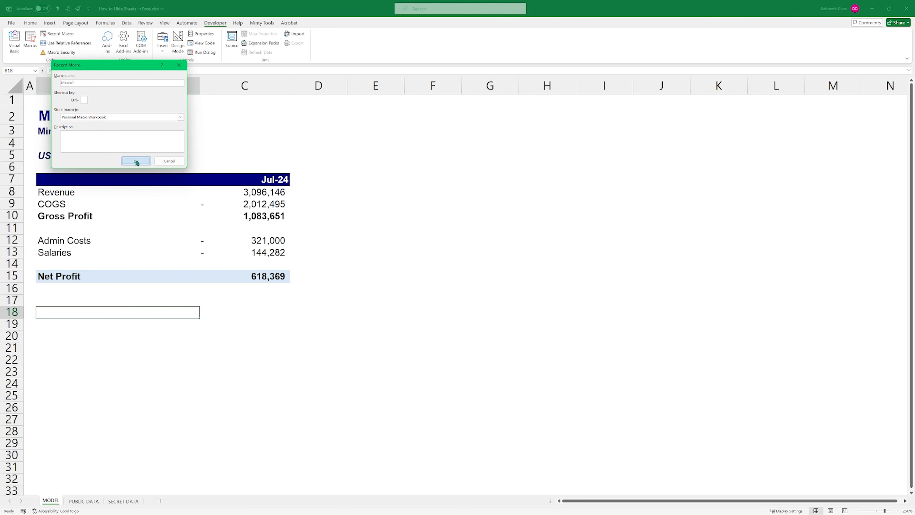
click(136, 162)
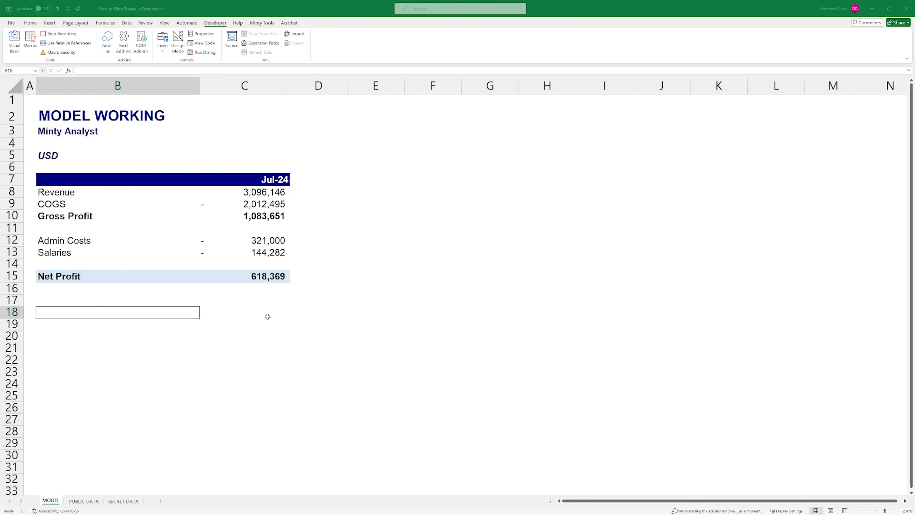
text(df)
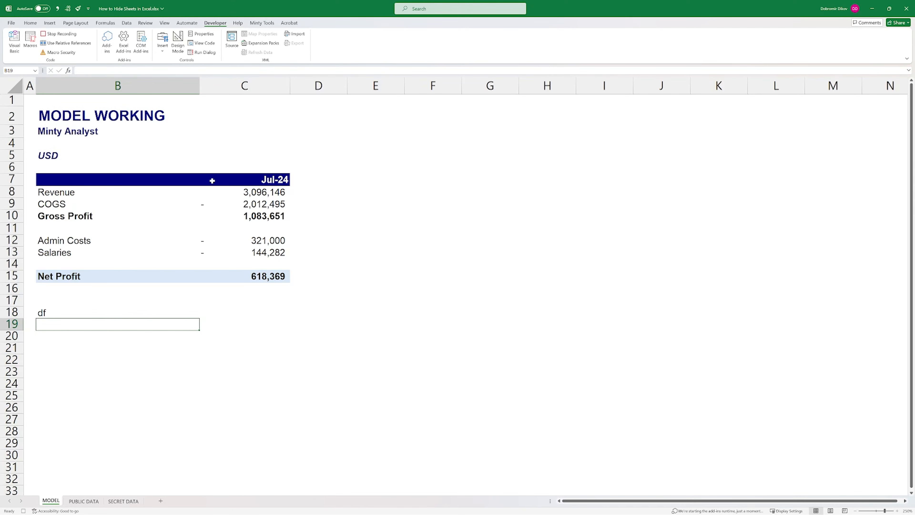
click(60, 33)
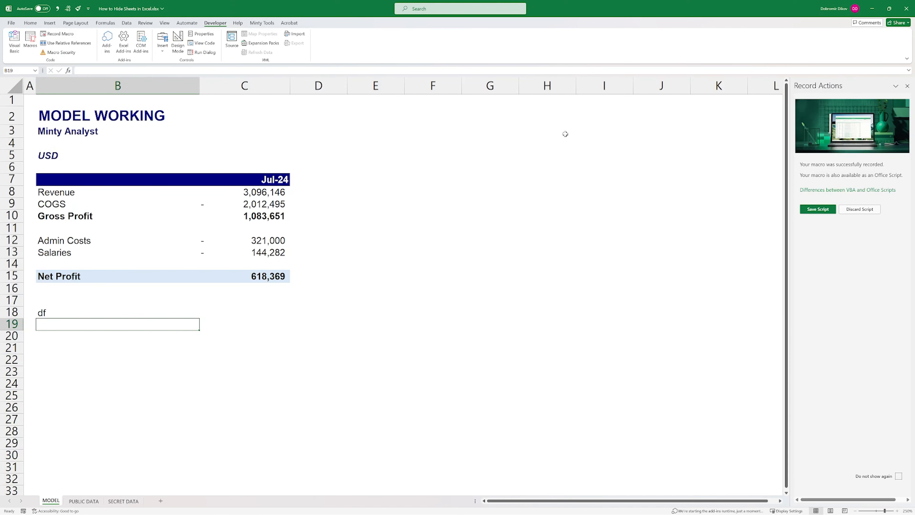
click(909, 86)
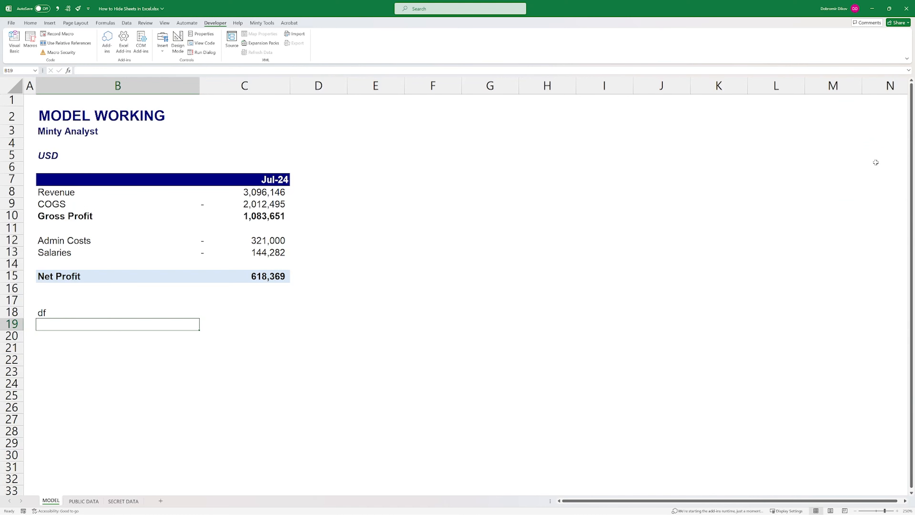
mouse_move(29, 41)
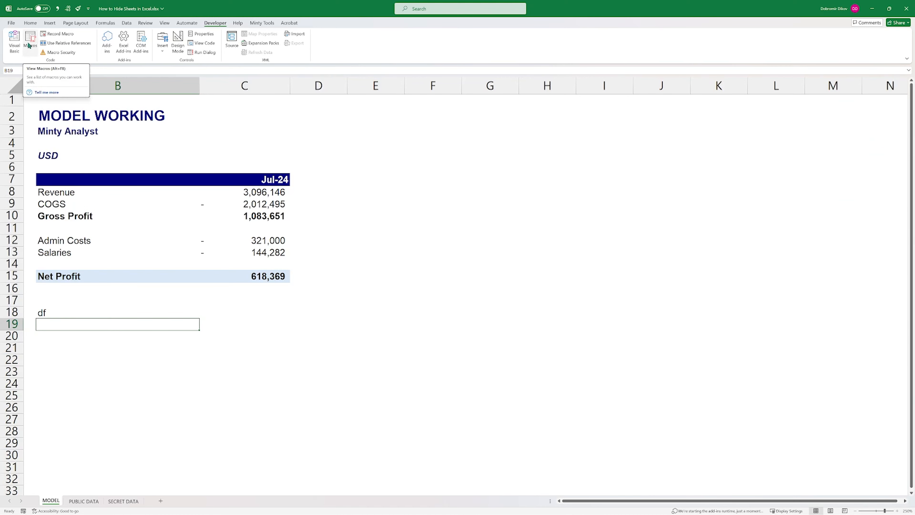
- Open PERSONAL.XLSB's Module1 in the VBA editor and enlarge the code font via Options
click(14, 41)
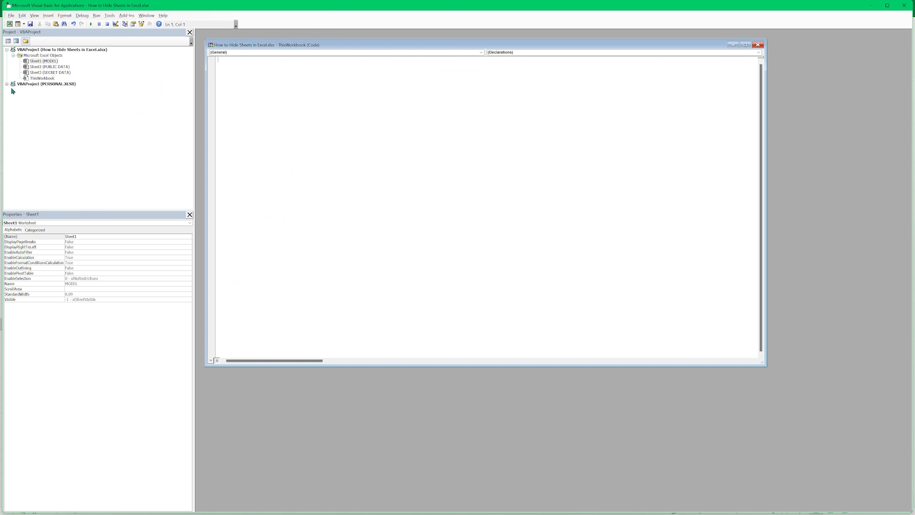
click(6, 84)
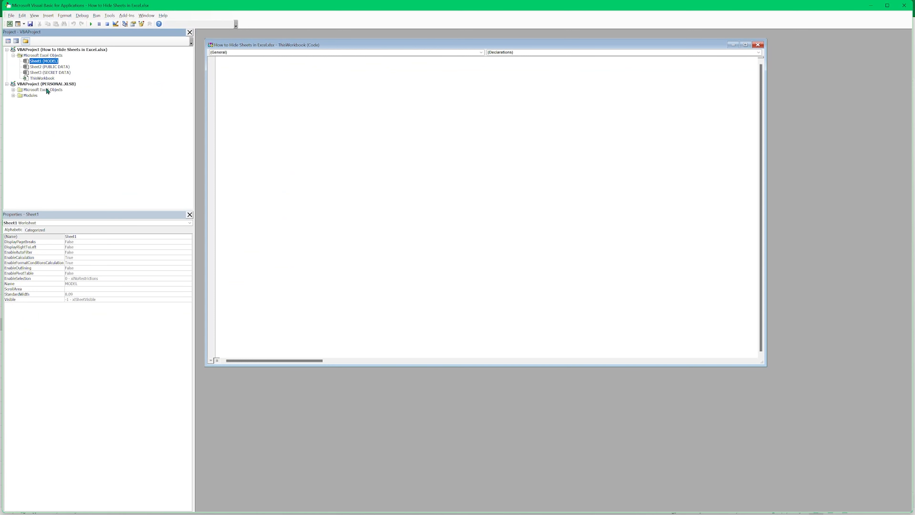
mouse_move(14, 97)
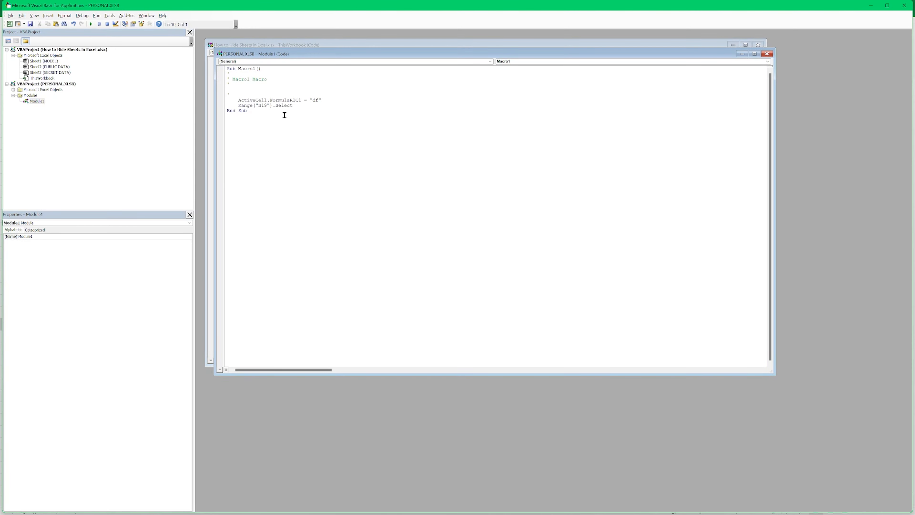
mouse_move(264, 111)
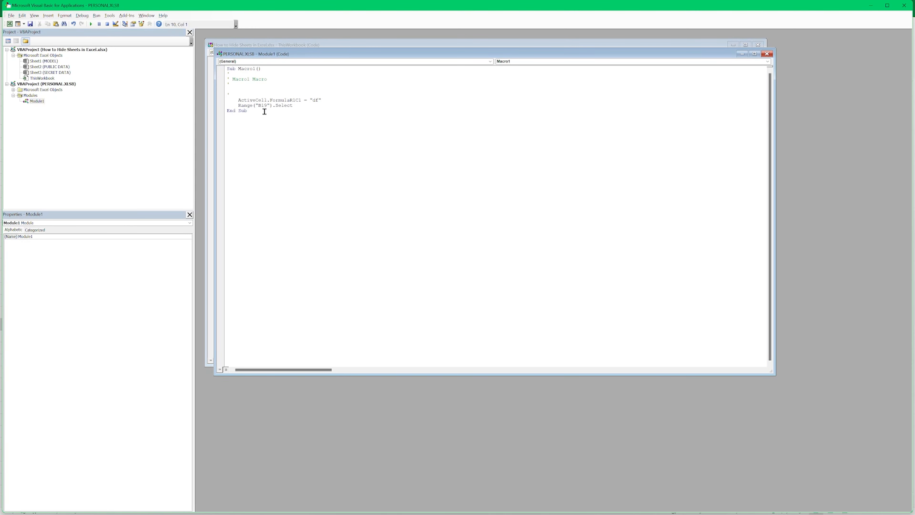
key(ctrl+a)
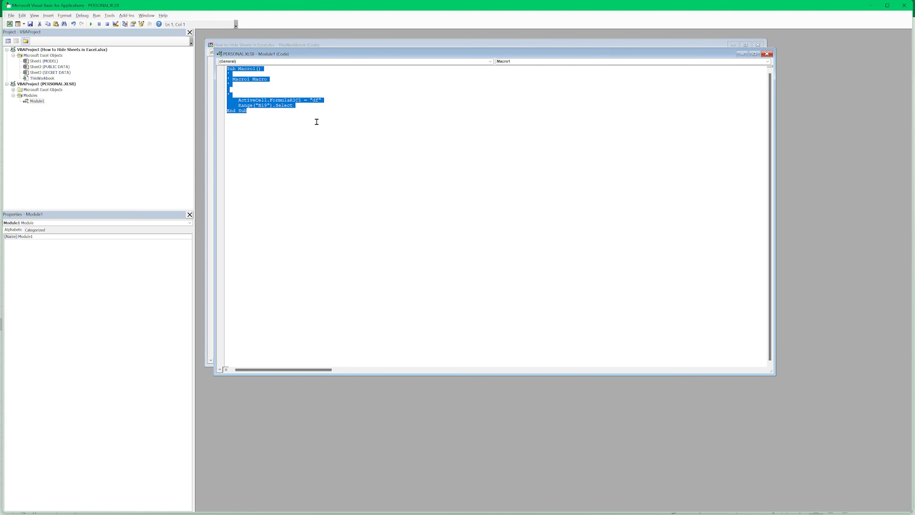
click(109, 15)
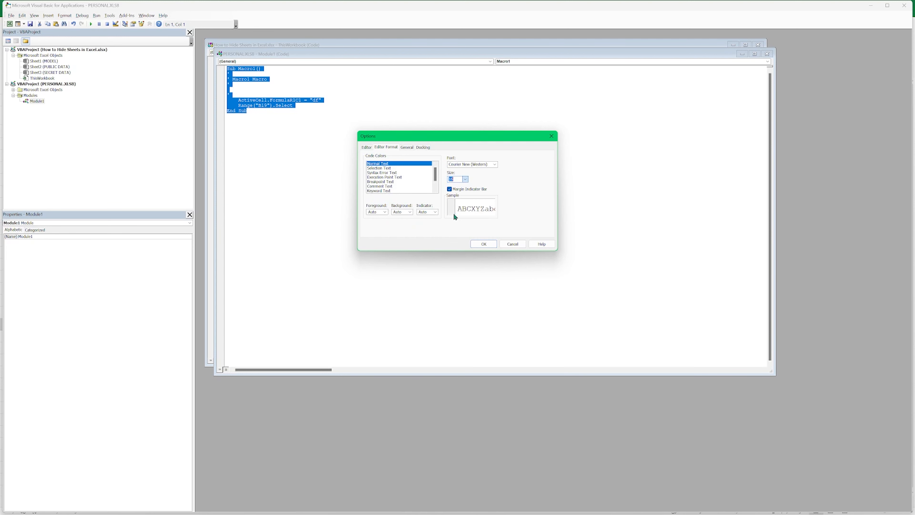
click(483, 244)
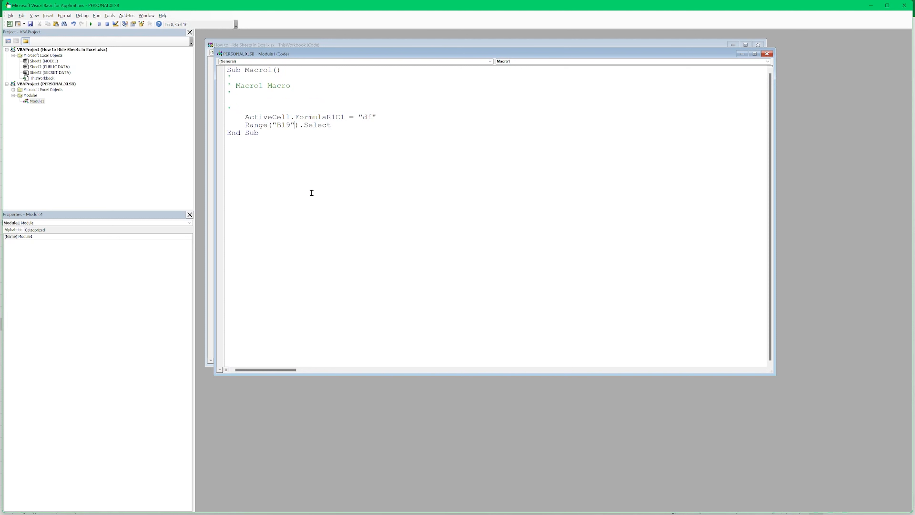
- Select and delete all the recorded macro code in Module1
key(ctrl+a)
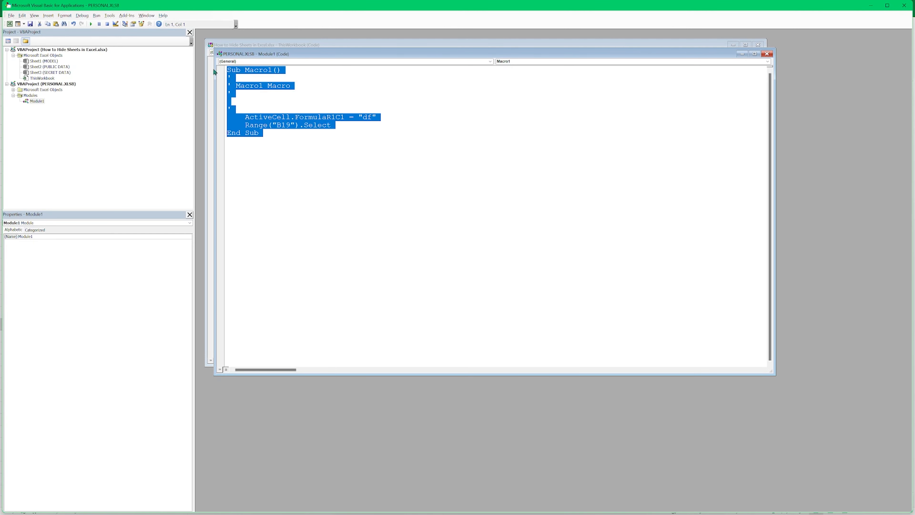
key(Delete)
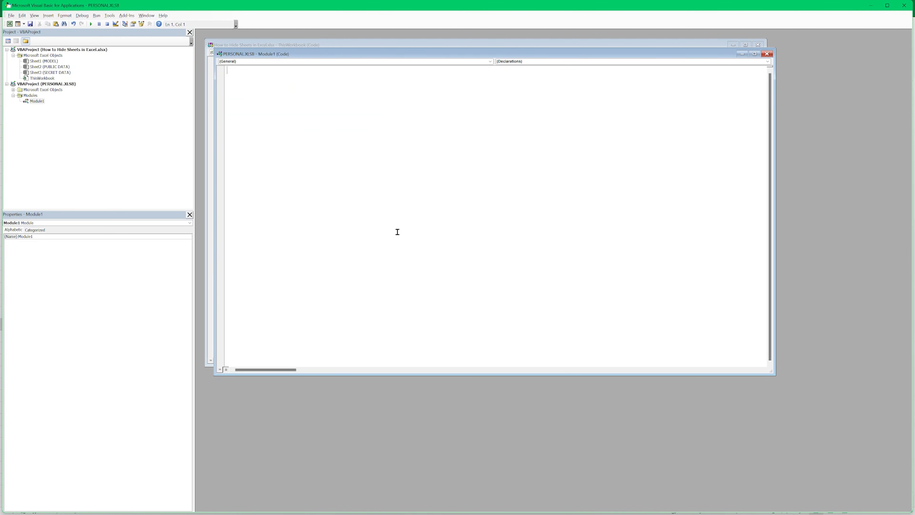
mouse_move(262, 99)
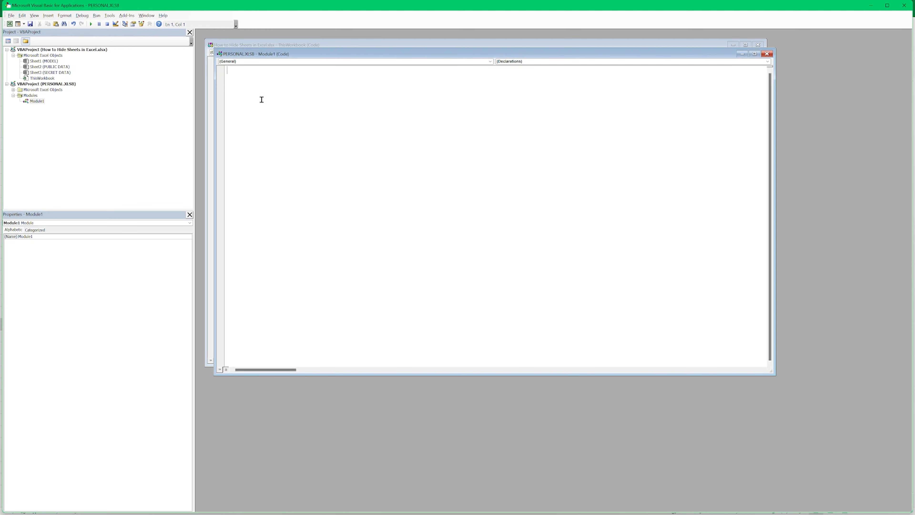
- Write Sub SetActiveSheetVeryHidden with ActiveSheet.Visible = xlSheetVeryHidden
text(Su)
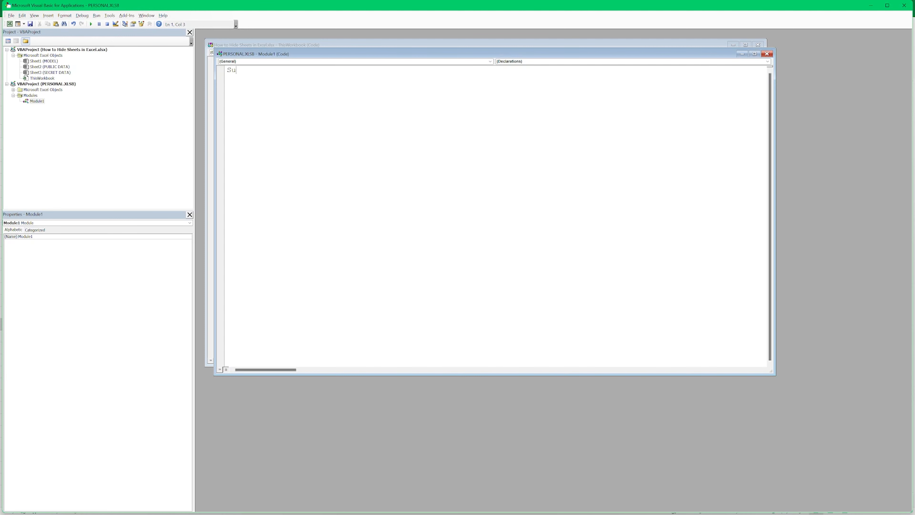
text(b)
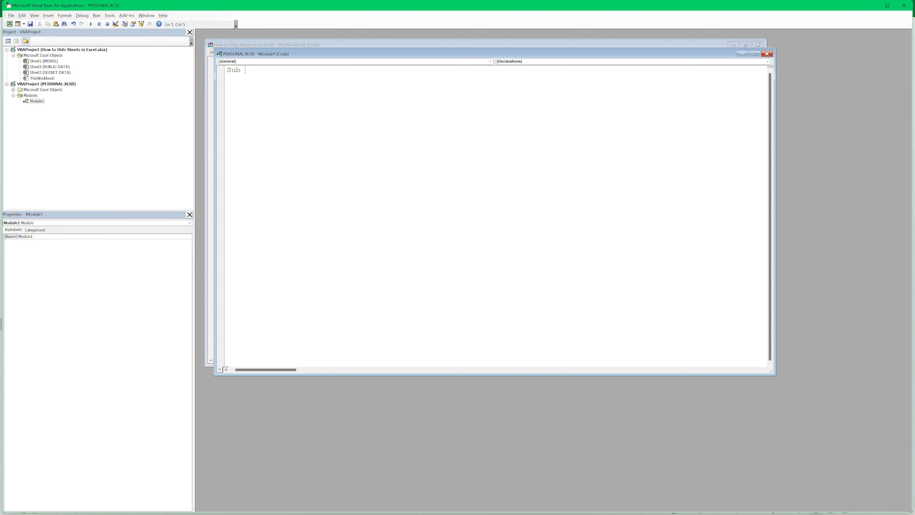
text(SetActiuv)
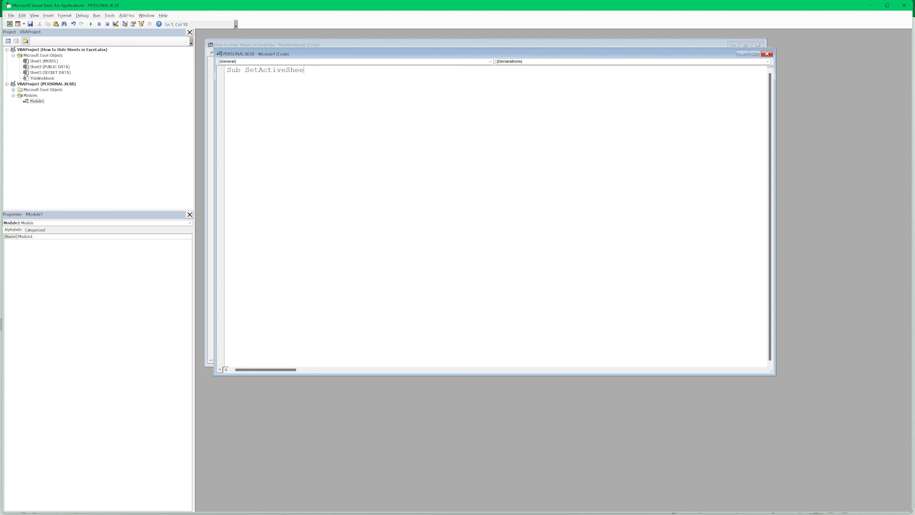
text(VeryHidden()
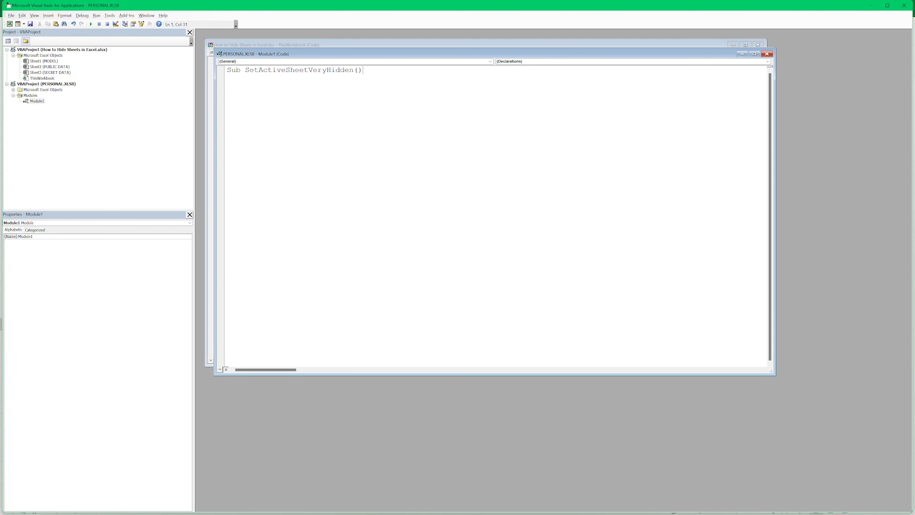
key(Return)
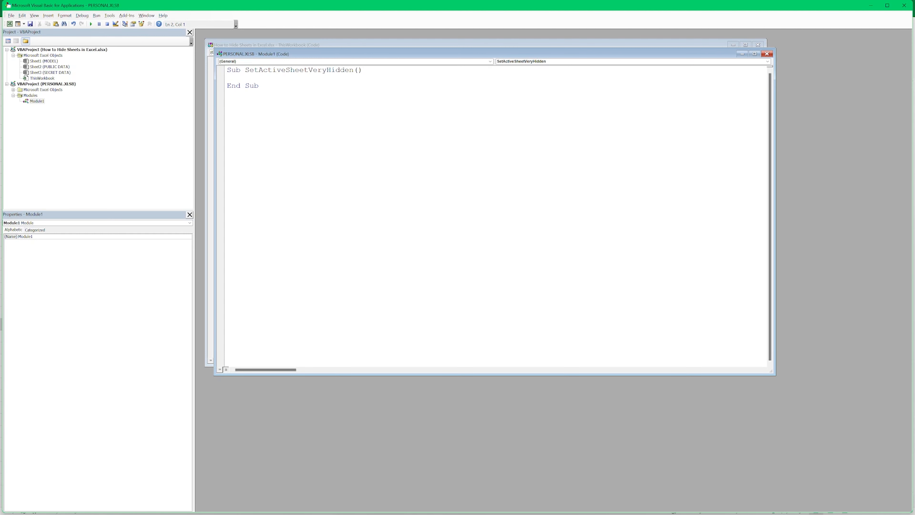
text(ActiveSheet)
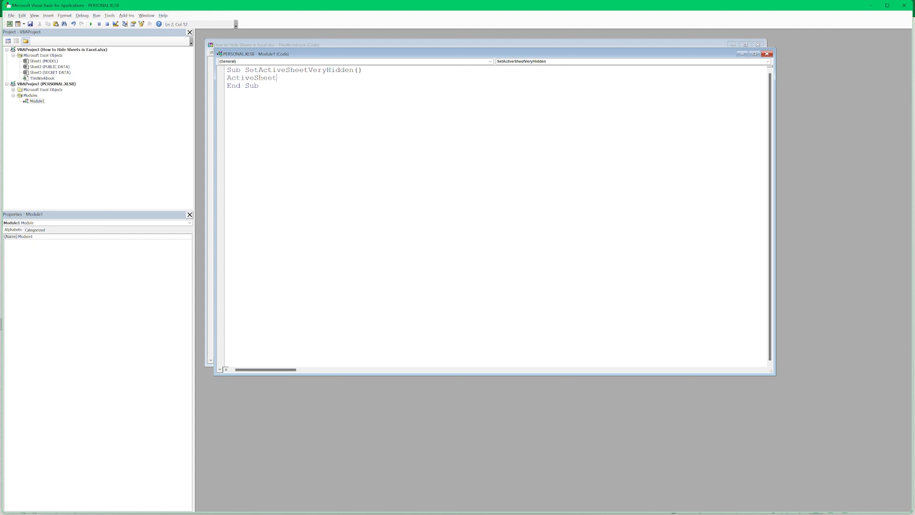
text(.Visible =)
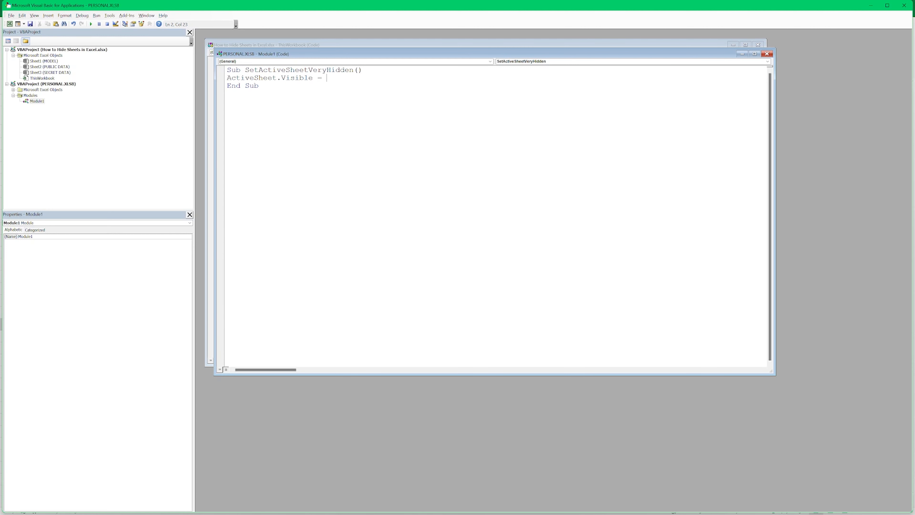
text(xlSheetVeryHidden)
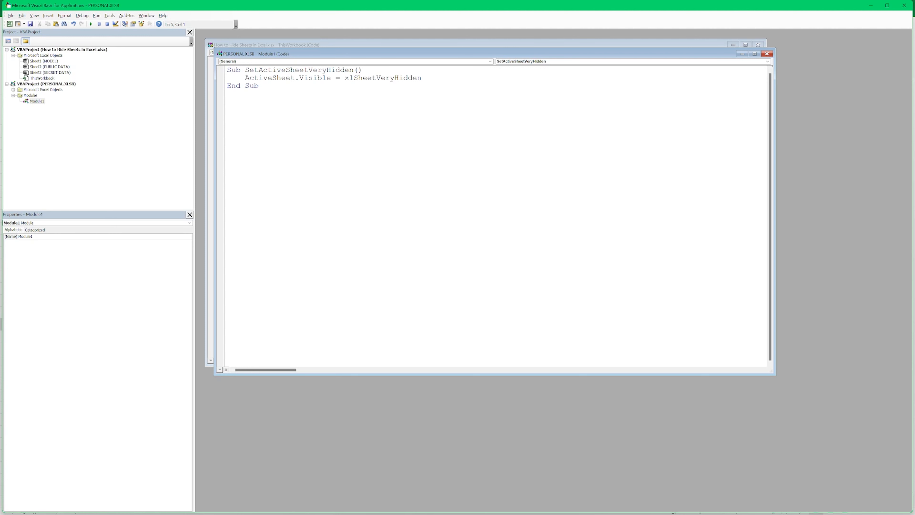
click(227, 101)
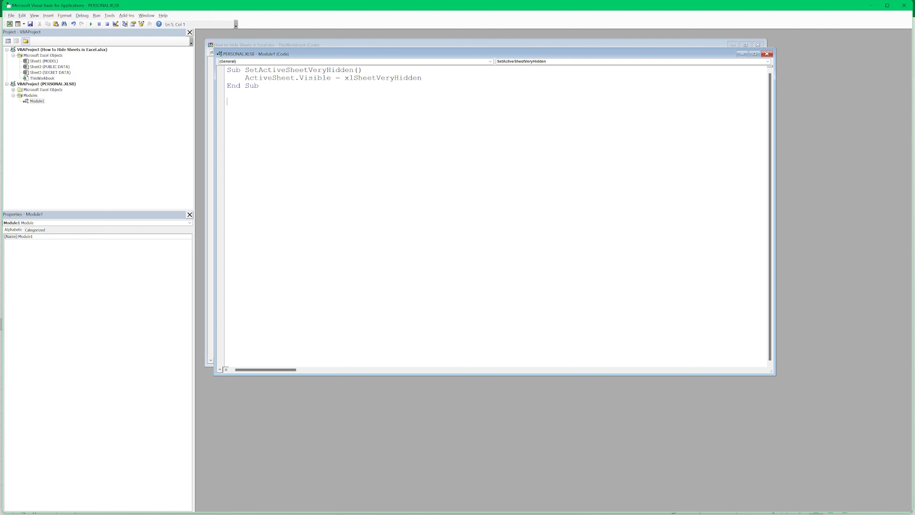
- Start Sub SetAllSheetsVisible() and declare Dim ws As Worksheet
text(S)
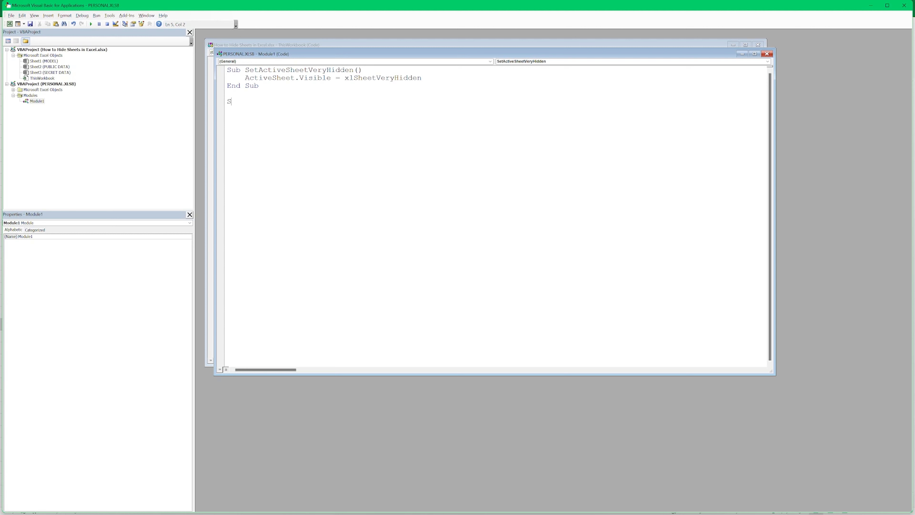
text(ub SetAllSheetsVis)
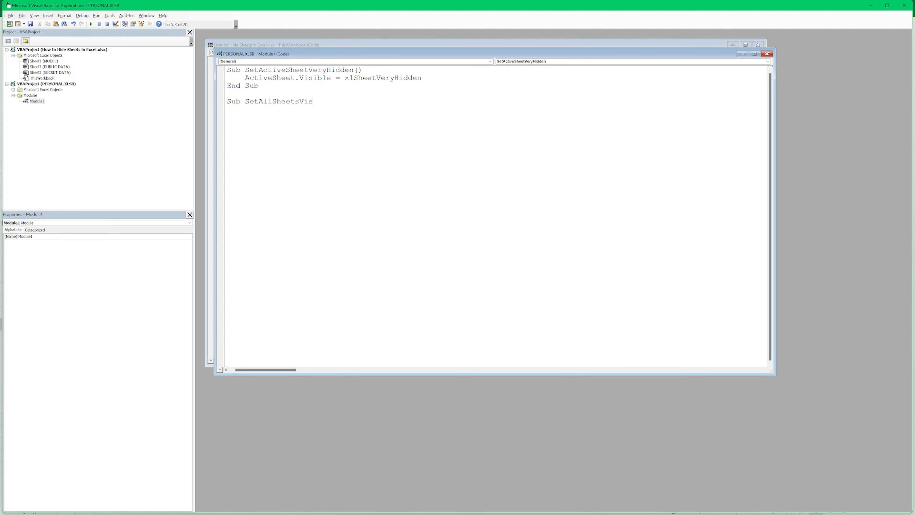
text(ible())
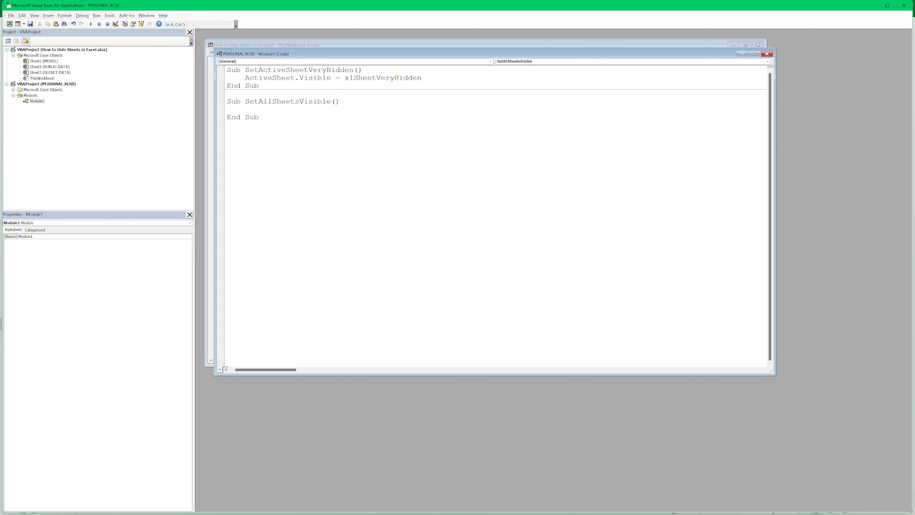
text(Dim w)
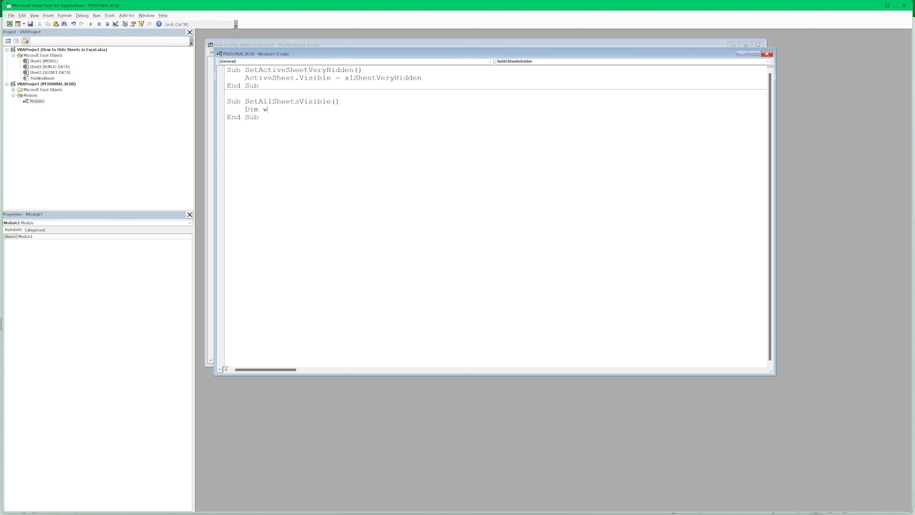
text(s)
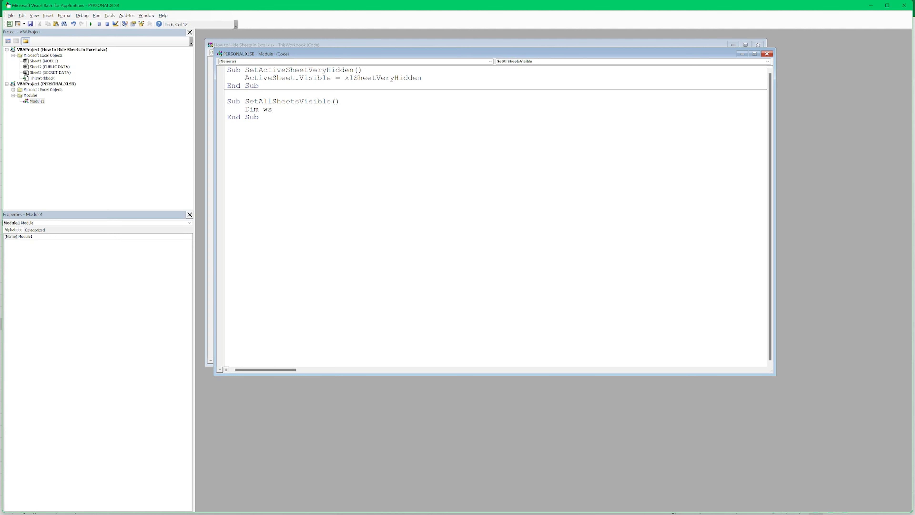
text(As Worksheet)
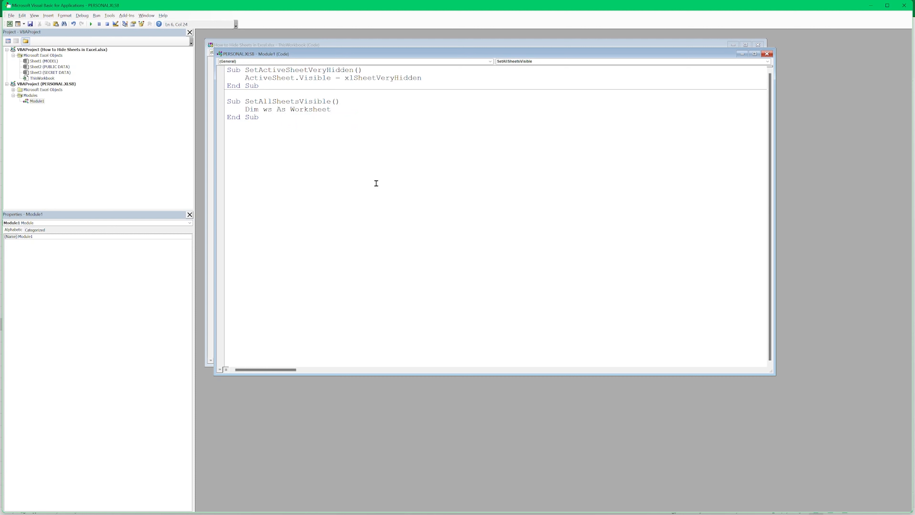
- Add a For Each ws In ActiveWorkbook.Worksheets ... Next loop setting ws.Visible = xlSheetVisible
click(330, 110)
text(F)
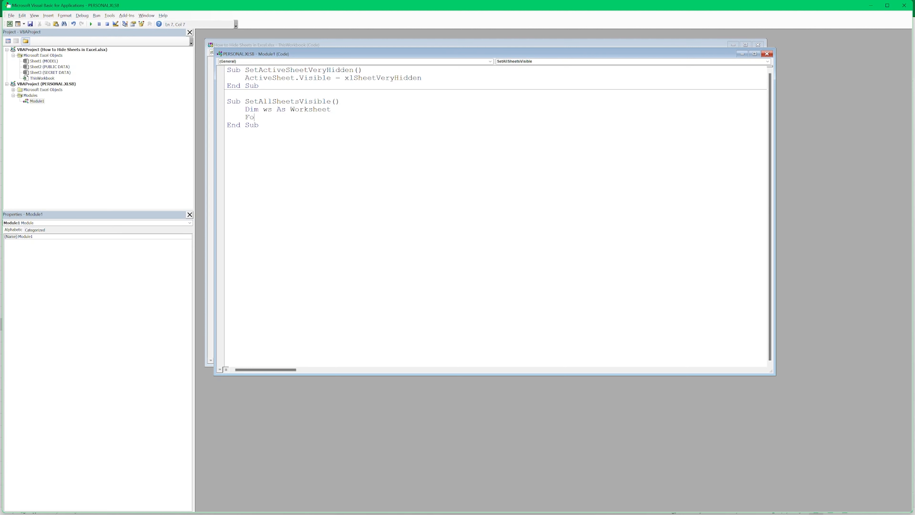
text(or Each w)
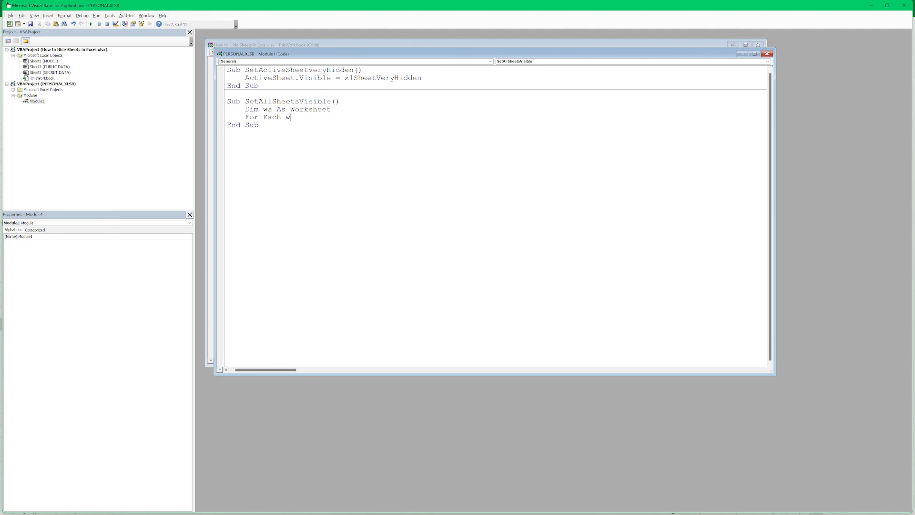
text(In Th)
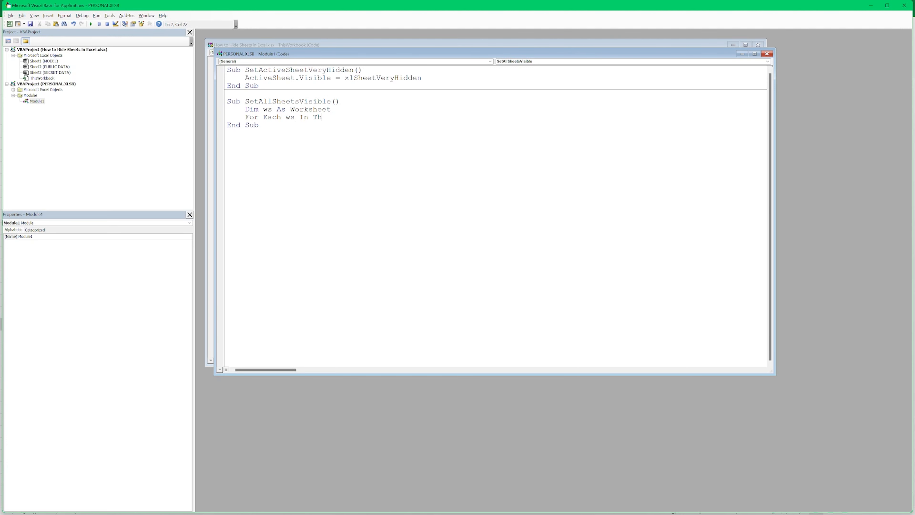
text(isWorkbook)
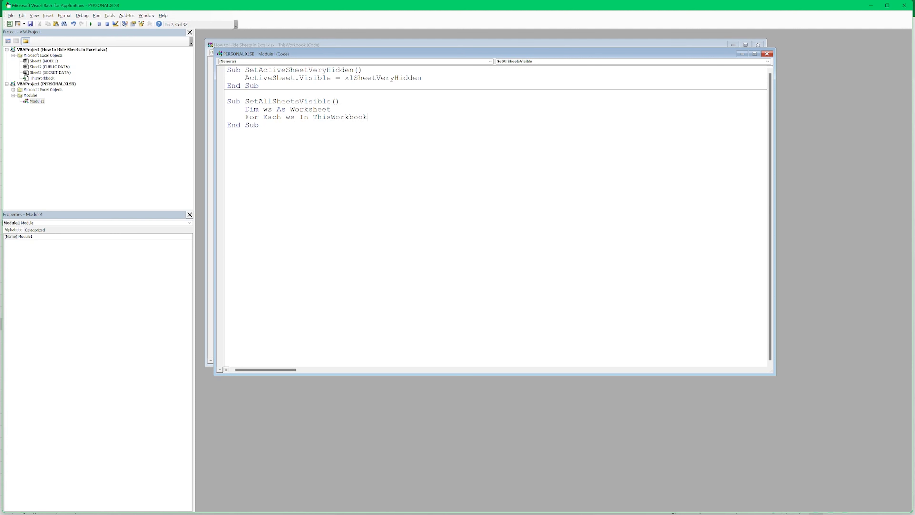
key(BackSpace)
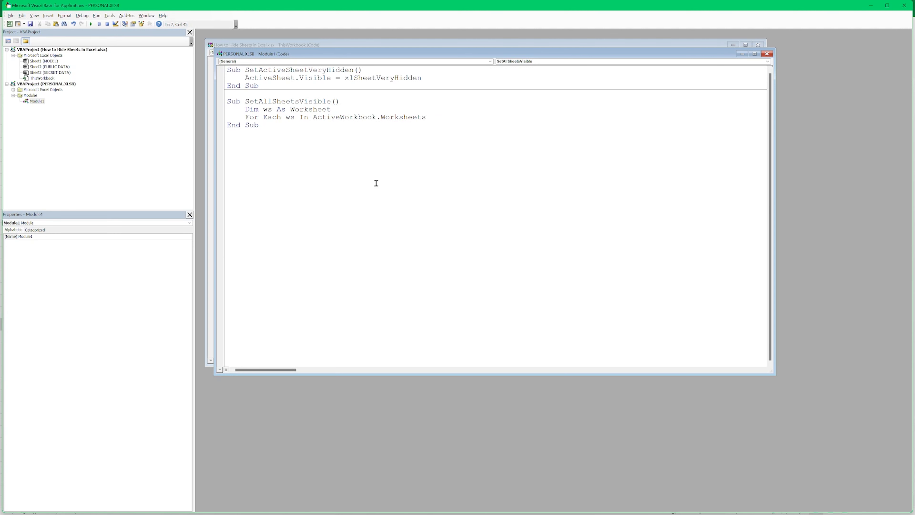
text(Next ws)
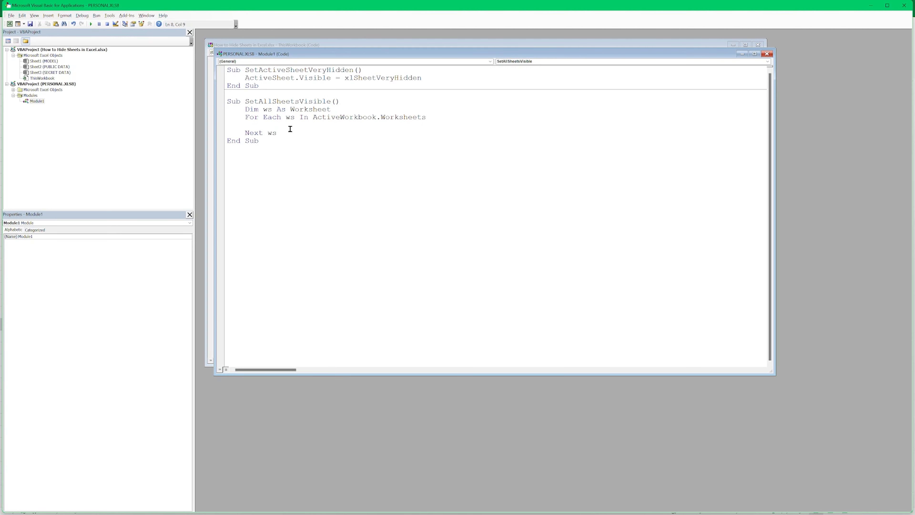
mouse_move(409, 126)
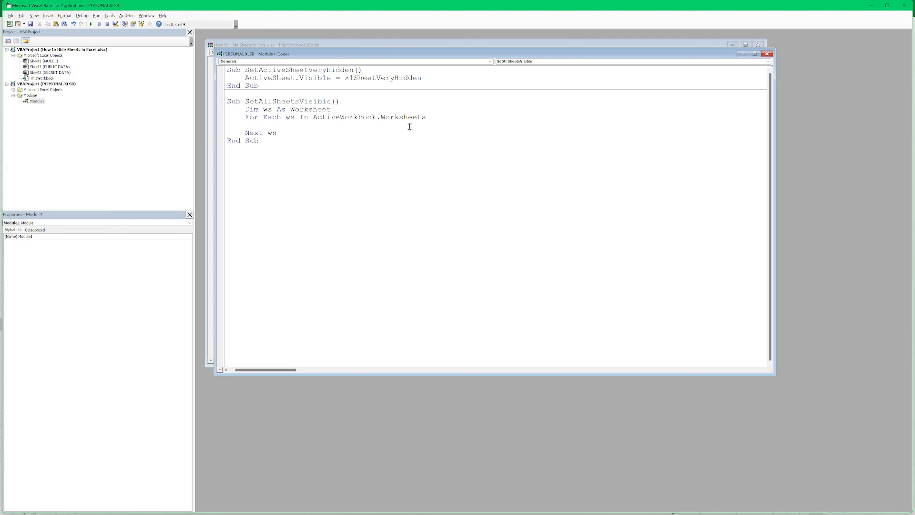
mouse_move(300, 117)
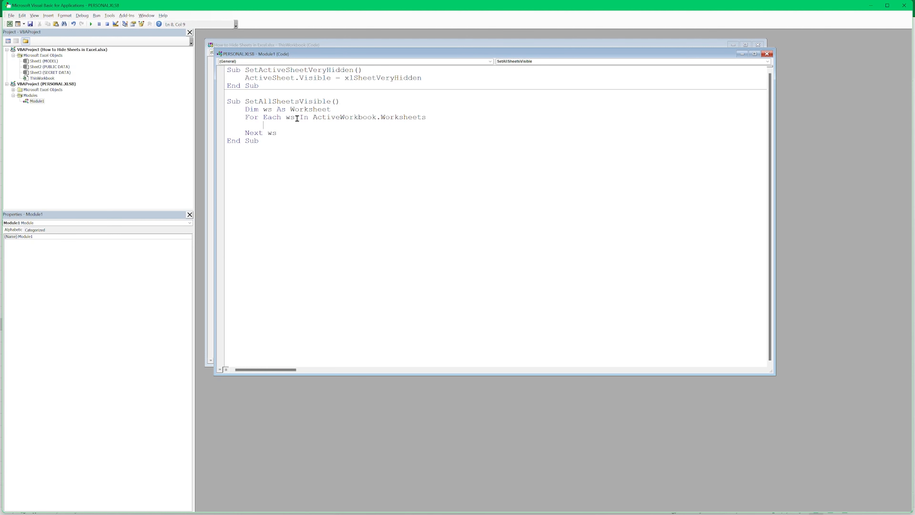
mouse_move(291, 139)
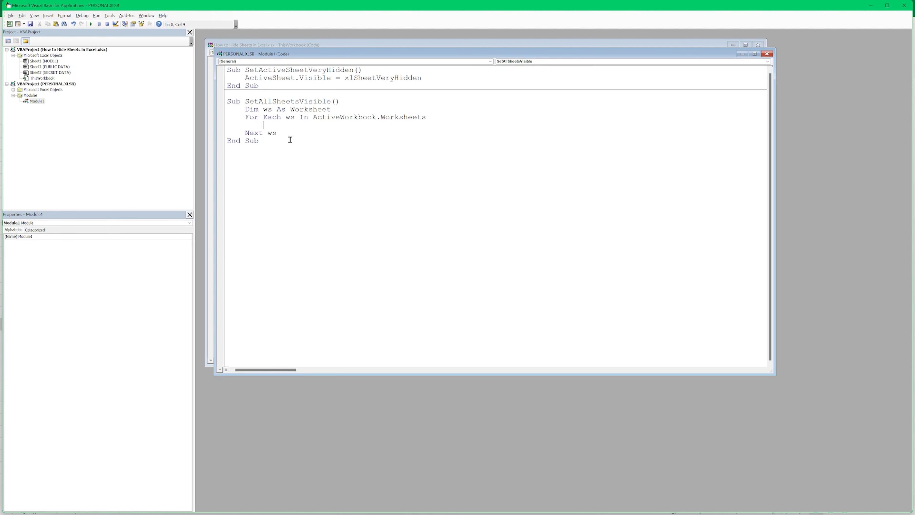
mouse_move(310, 133)
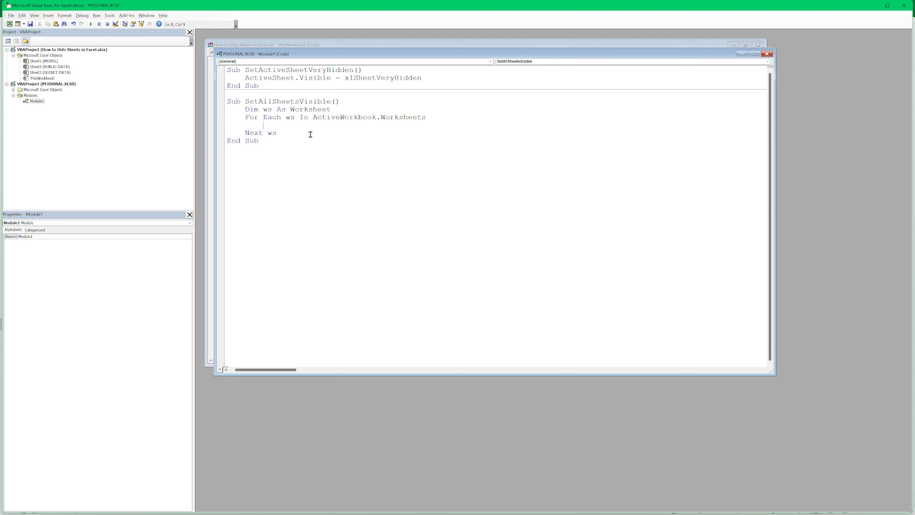
text(ws.)
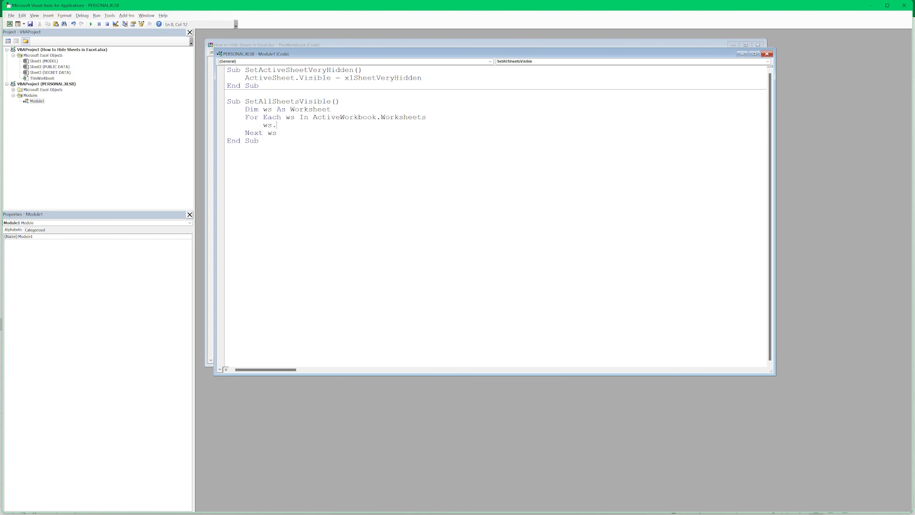
text(Visible = xlSheetVisible)
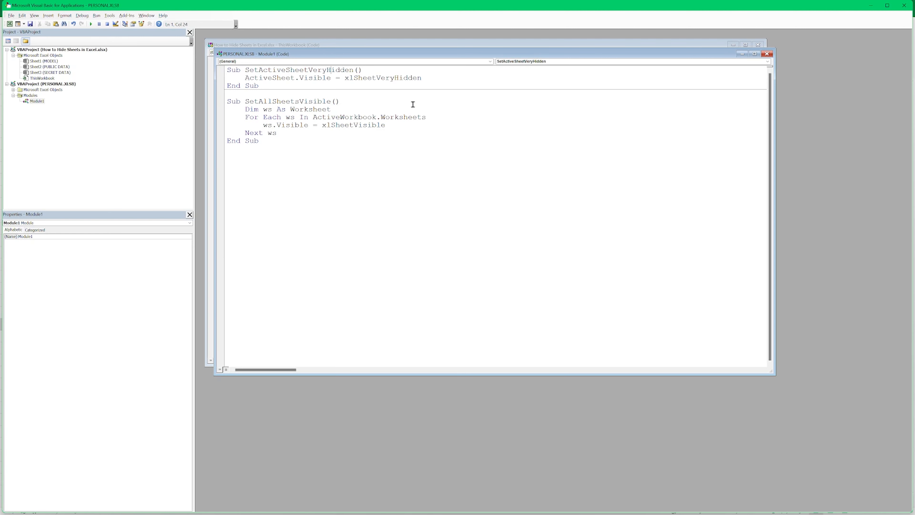
mouse_move(531, 128)
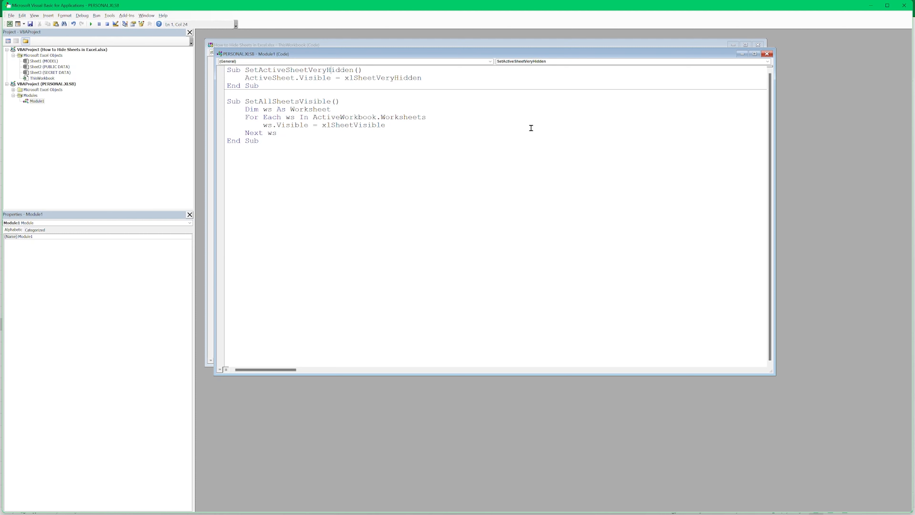
mouse_move(345, 111)
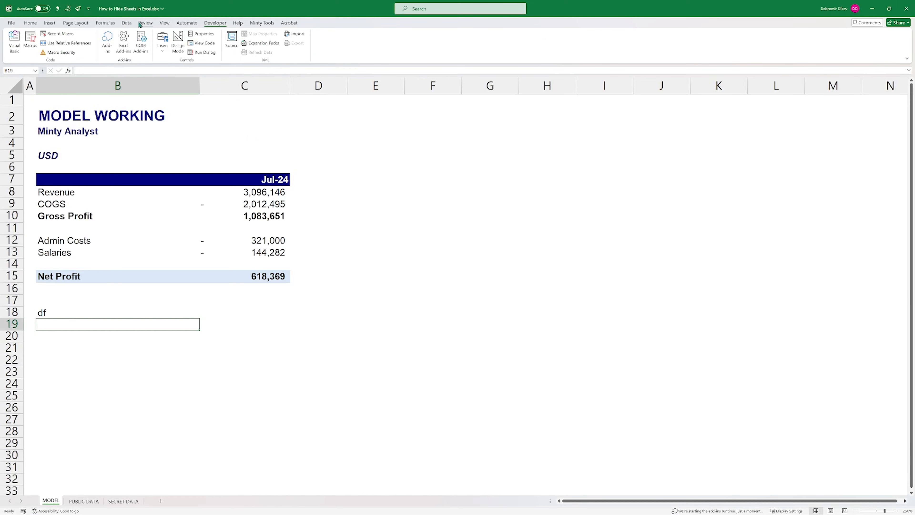
- In Customize Ribbon, list Macros as commands and add a New Tab to Main Tabs
click(30, 23)
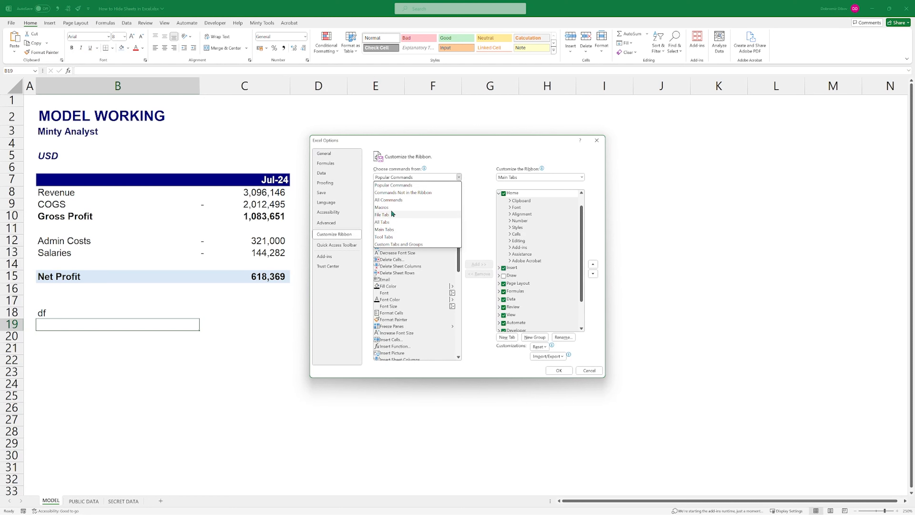
click(382, 208)
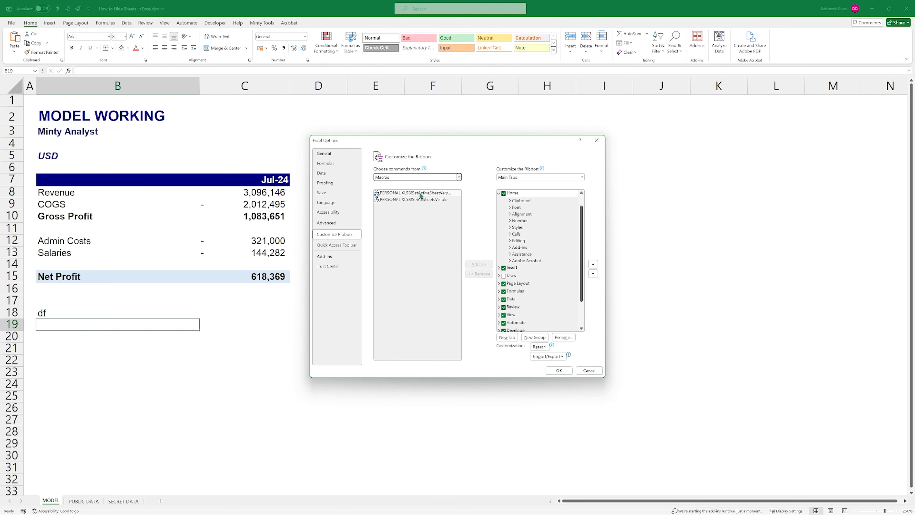
mouse_move(415, 193)
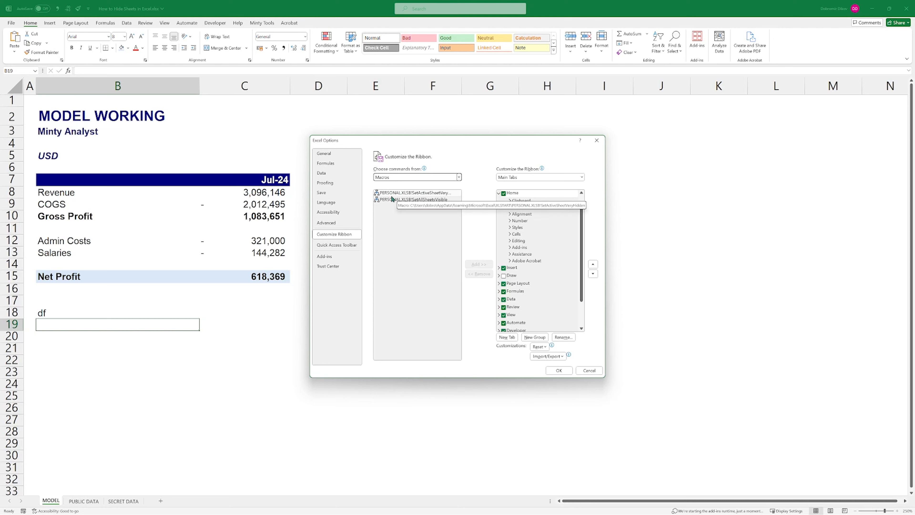
mouse_move(380, 211)
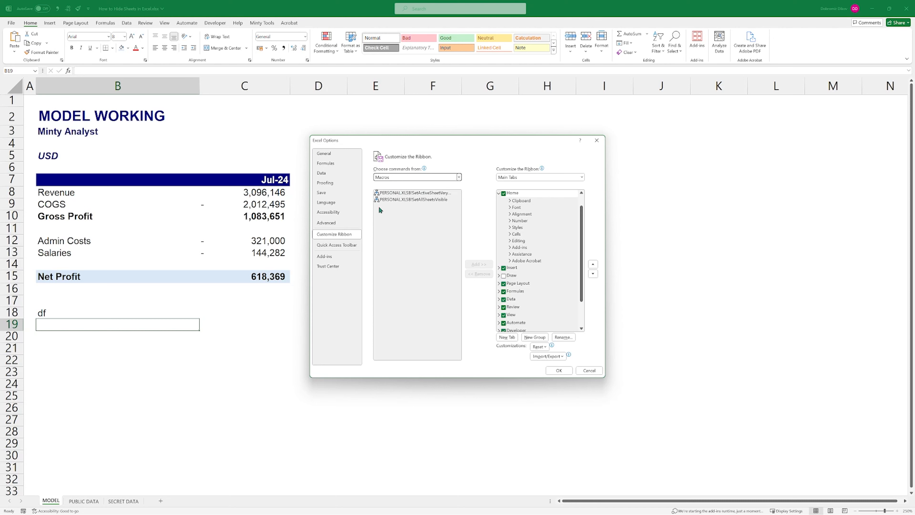
scroll(down, 3)
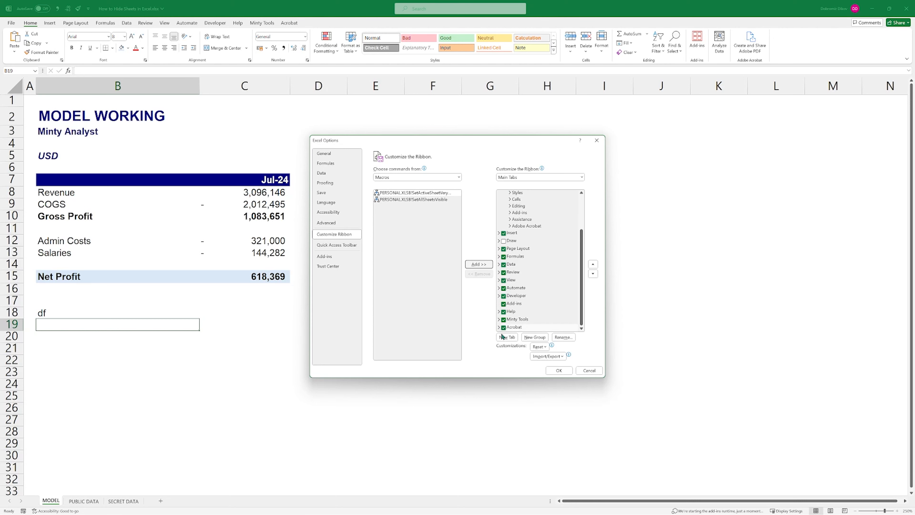
click(505, 337)
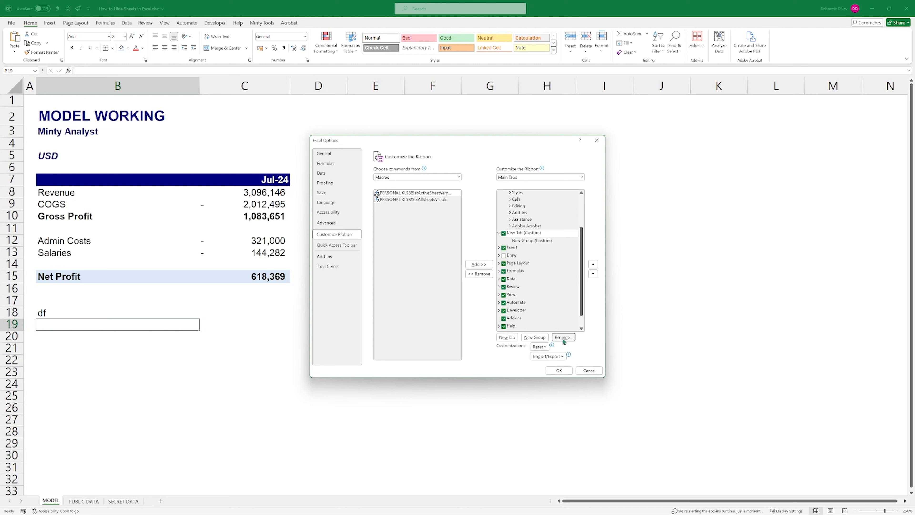
- Rename the tab 'My Awesome Macros' and its group 'Visibility' with an icon
click(561, 337)
text(My Awesome Macros)
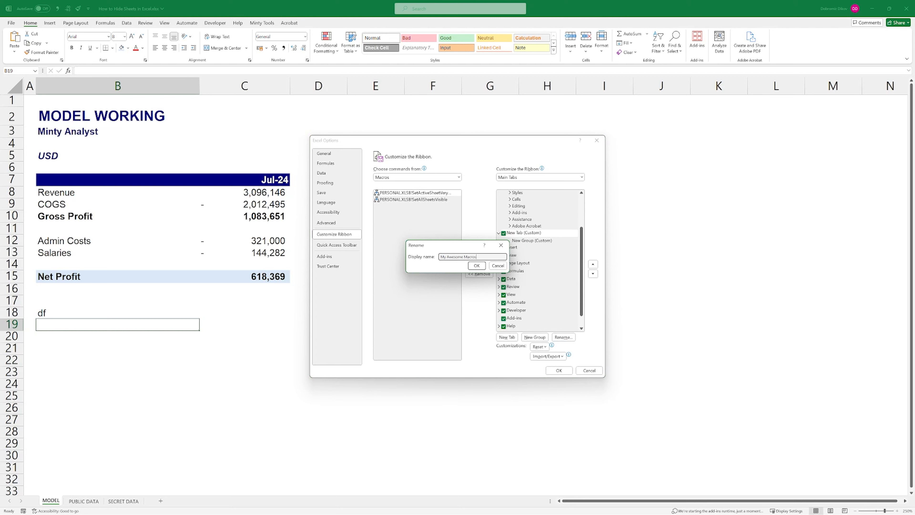
click(562, 337)
text(Visibility)
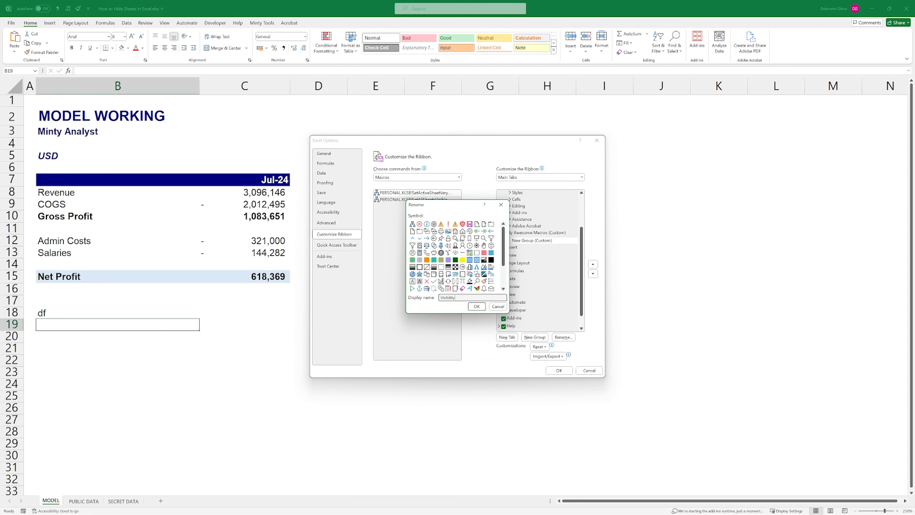
click(462, 259)
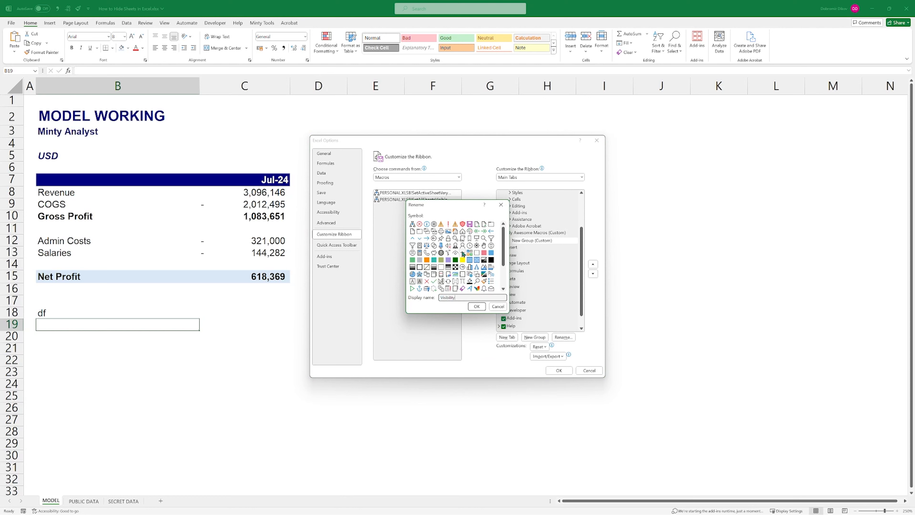
scroll(down, 3)
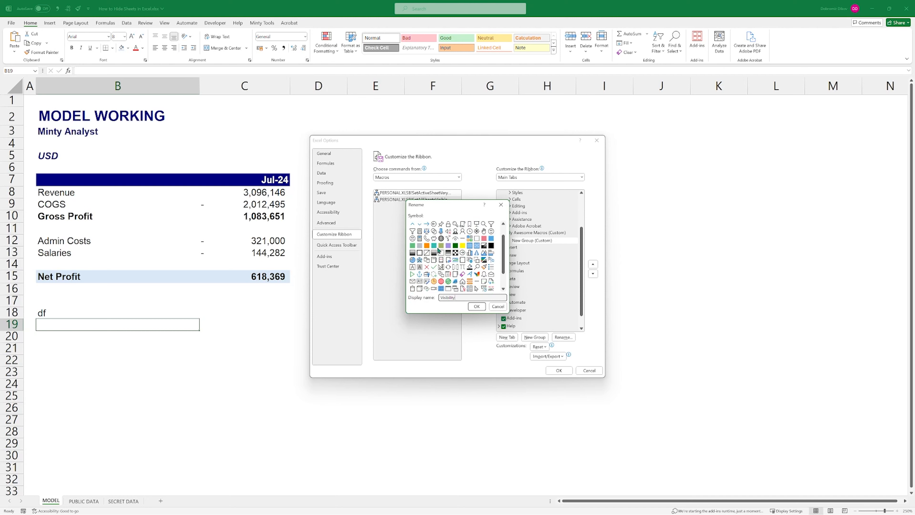
click(476, 306)
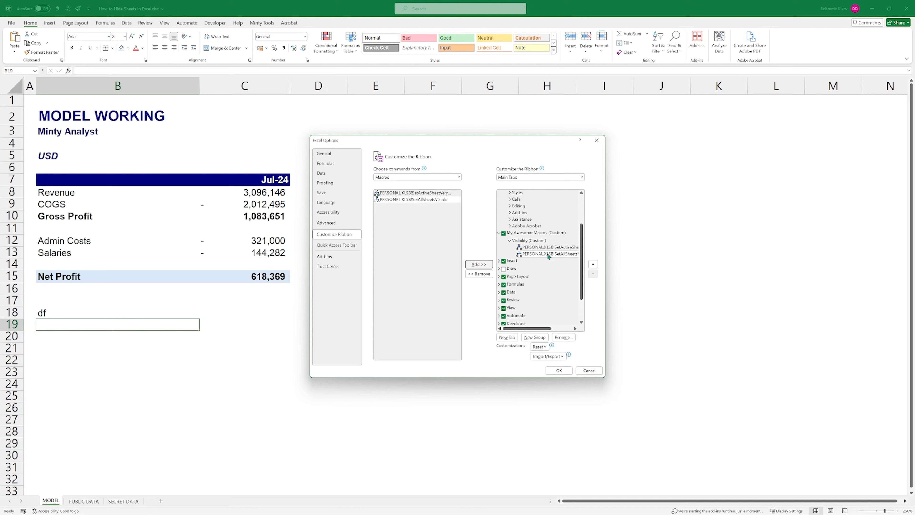
- Rename the two macro buttons to 'Set to VeryHidden' and 'Show All Sheets' with icons
click(562, 337)
text(Set to VeryHidden)
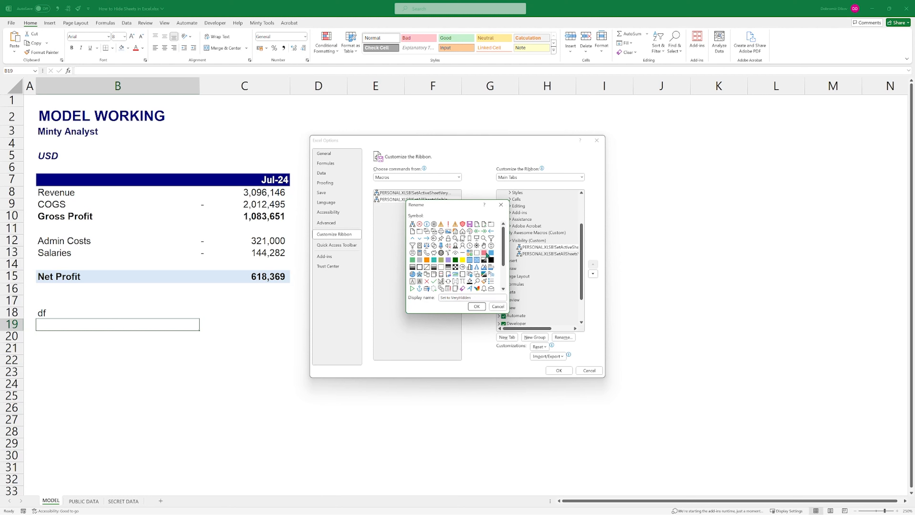
click(476, 306)
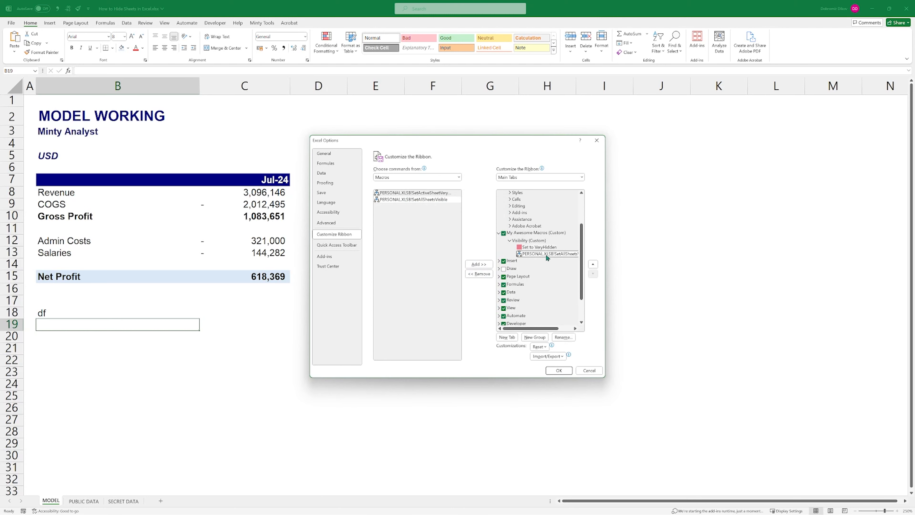
click(562, 337)
text(Show All Sheets)
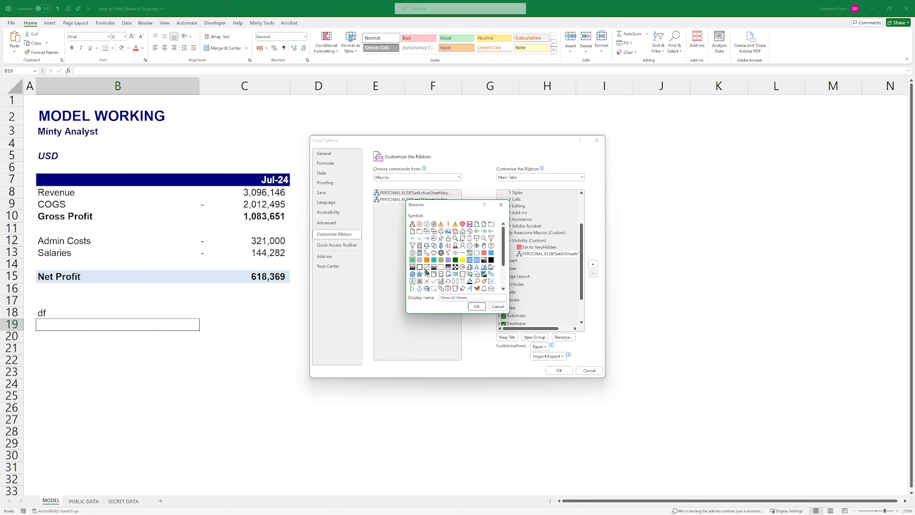
click(558, 370)
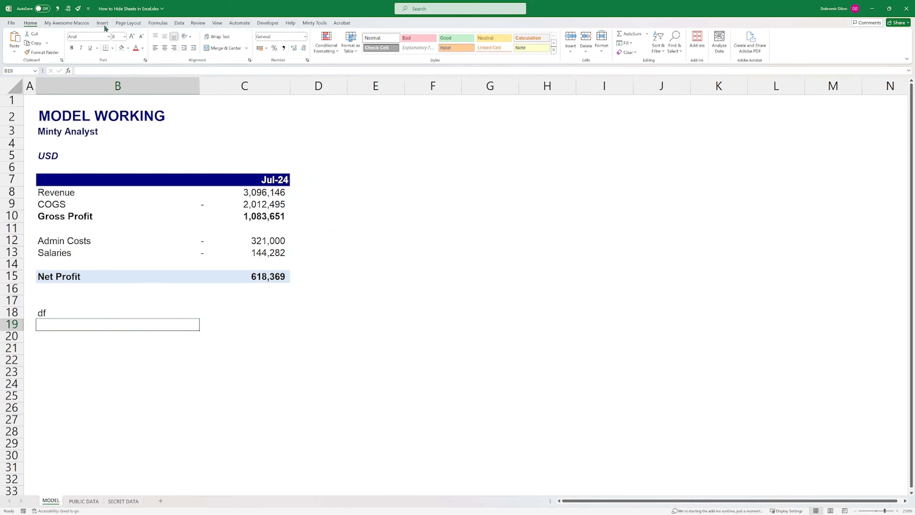
- Make SECRET DATA very hidden from the custom tab and check MODEL's Salaries formula still points at it
click(66, 22)
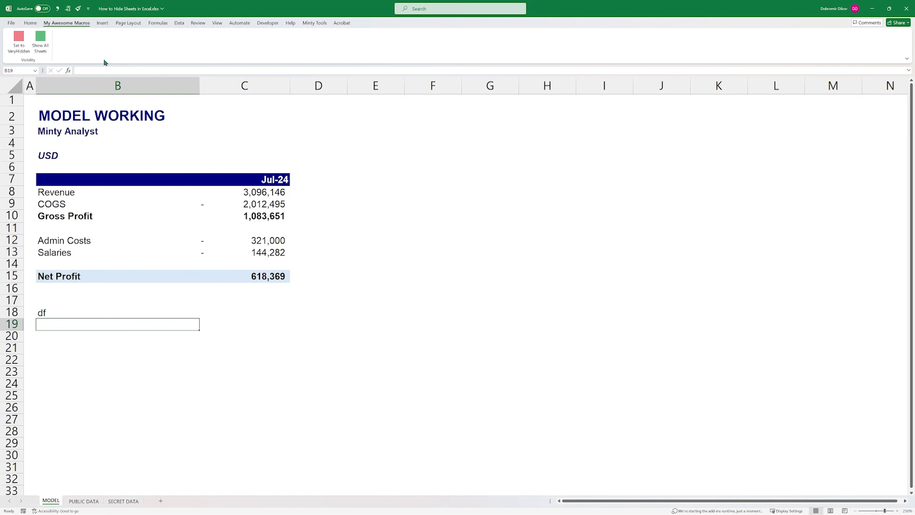
mouse_move(67, 143)
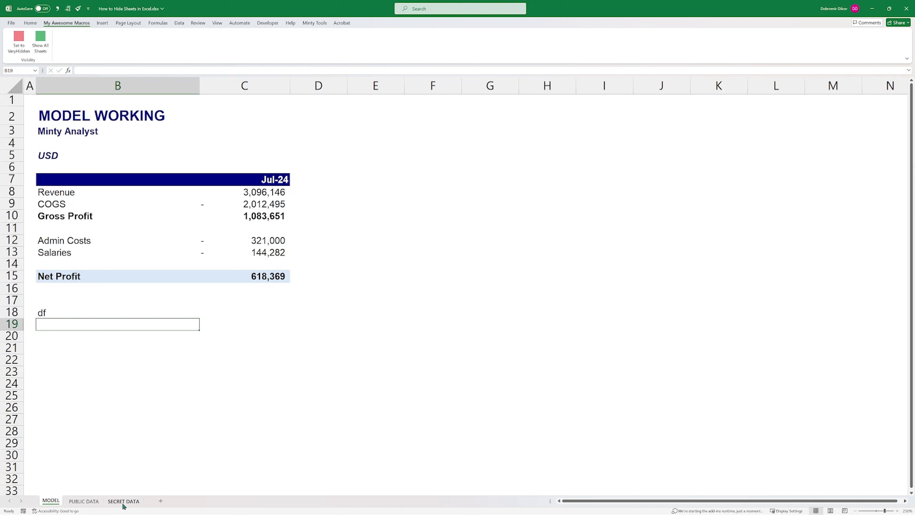
click(122, 501)
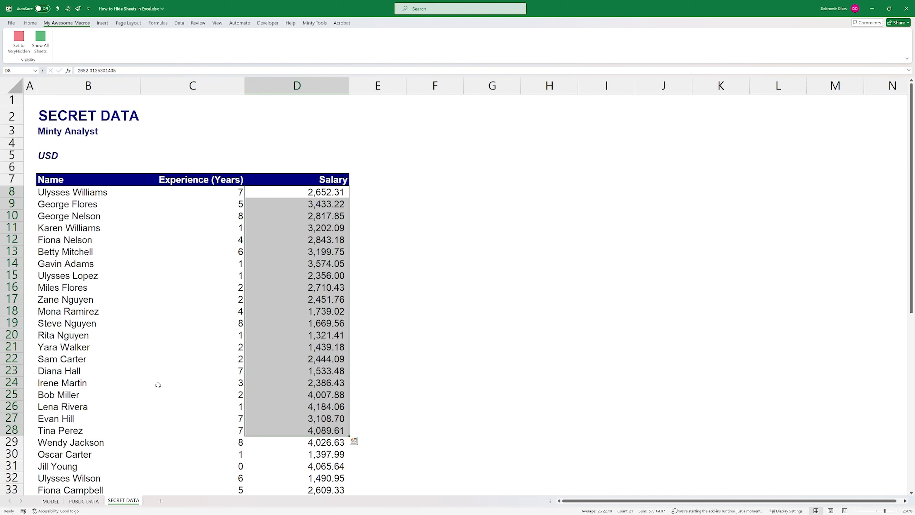
click(192, 299)
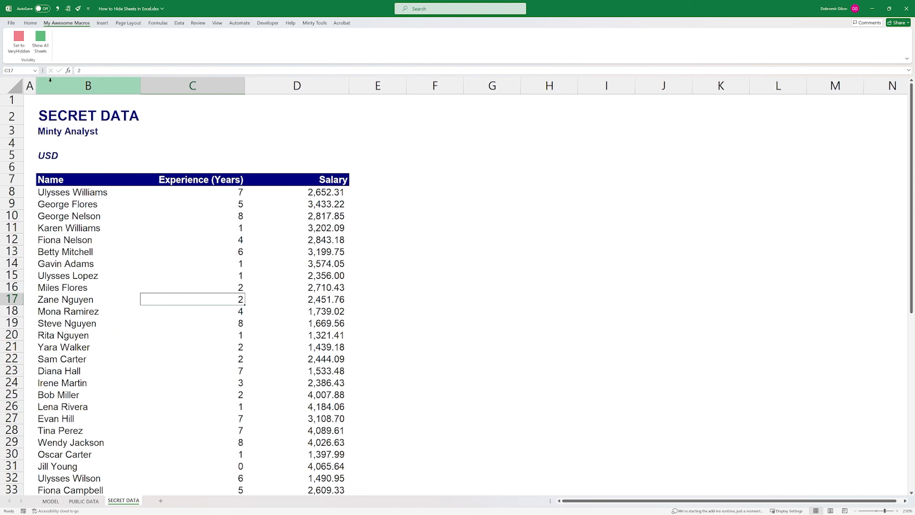
click(83, 500)
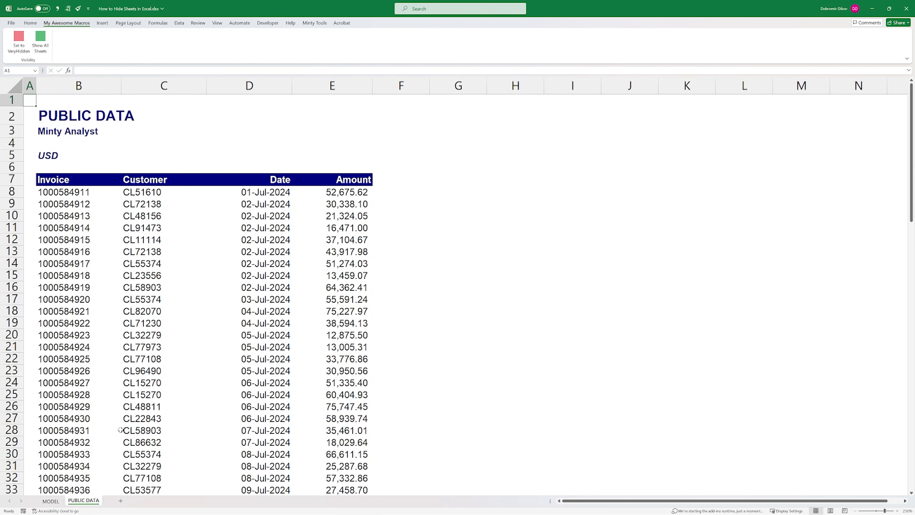
click(50, 501)
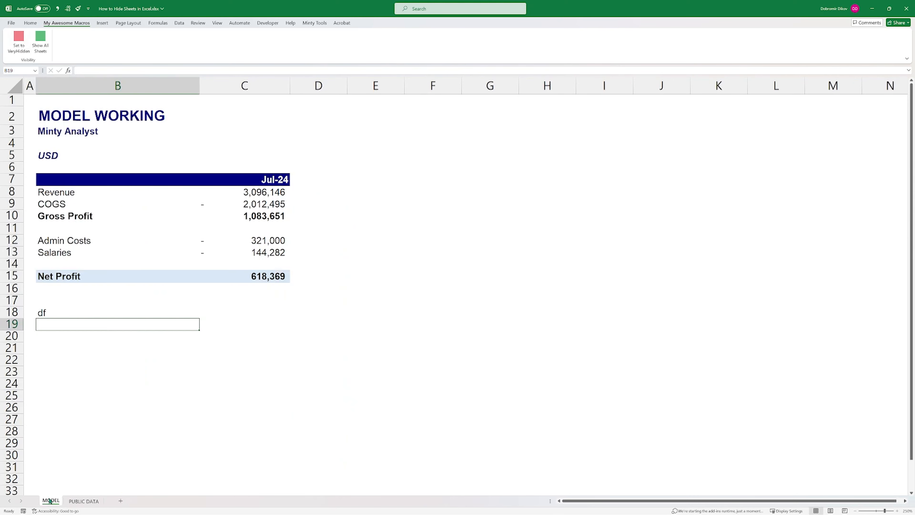
right_click(50, 501)
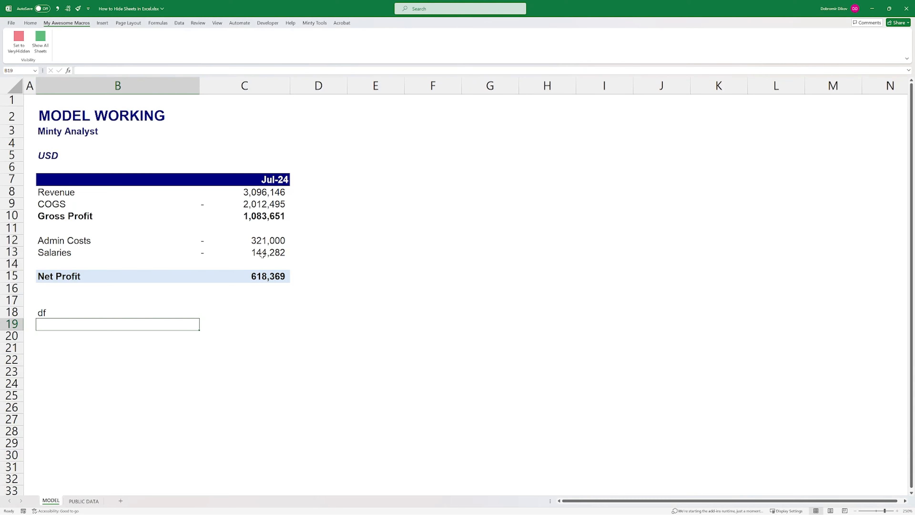
click(244, 252)
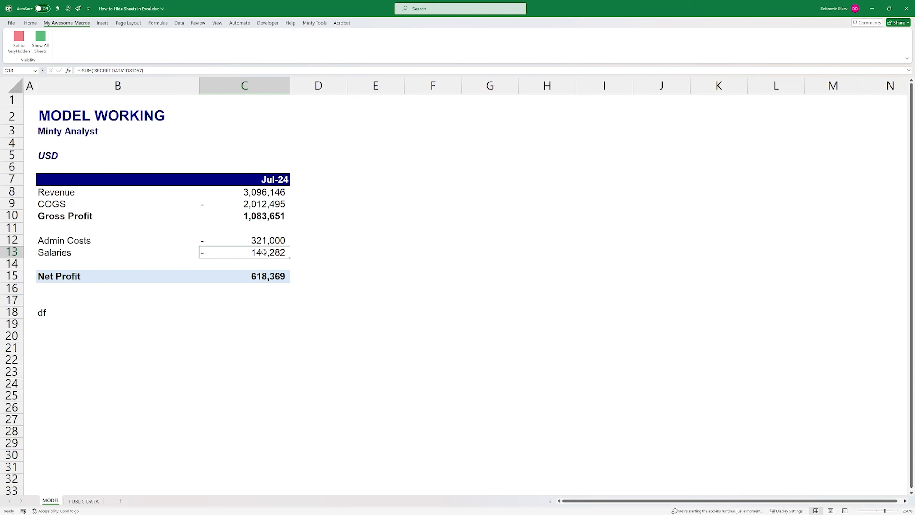
mouse_move(151, 265)
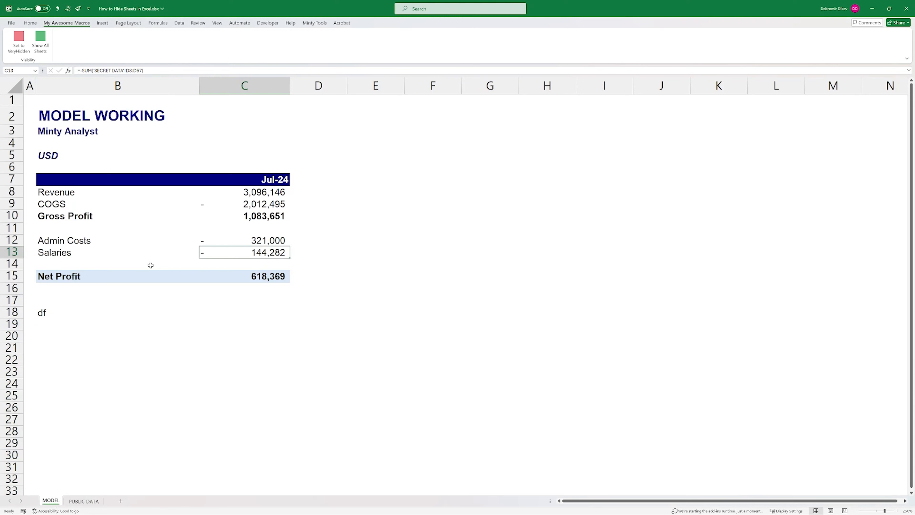
- Run Show All Sheets to restore SECRET DATA, then return to MODEL and the Minty Tools tab
click(40, 41)
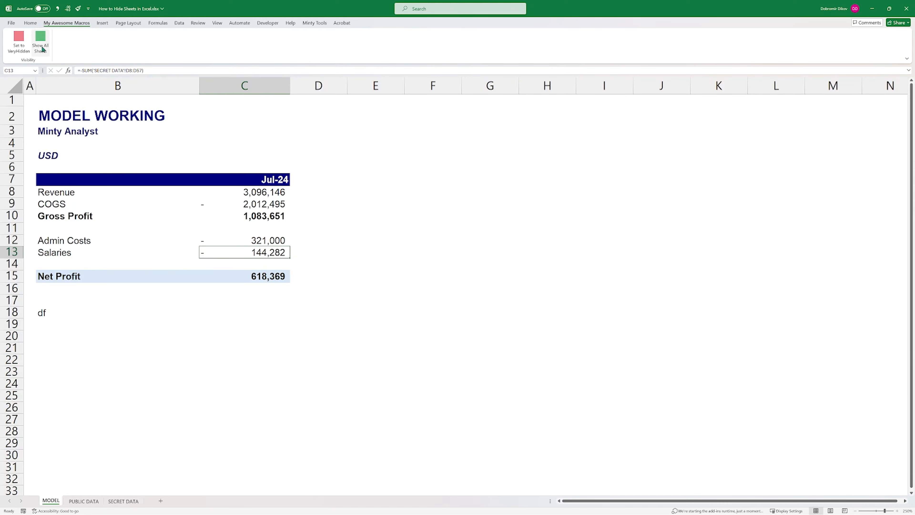
click(123, 501)
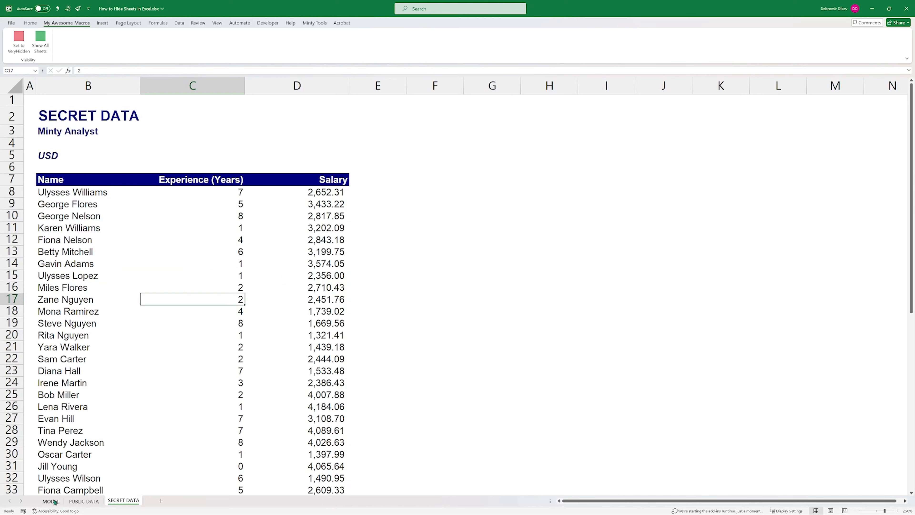
click(50, 501)
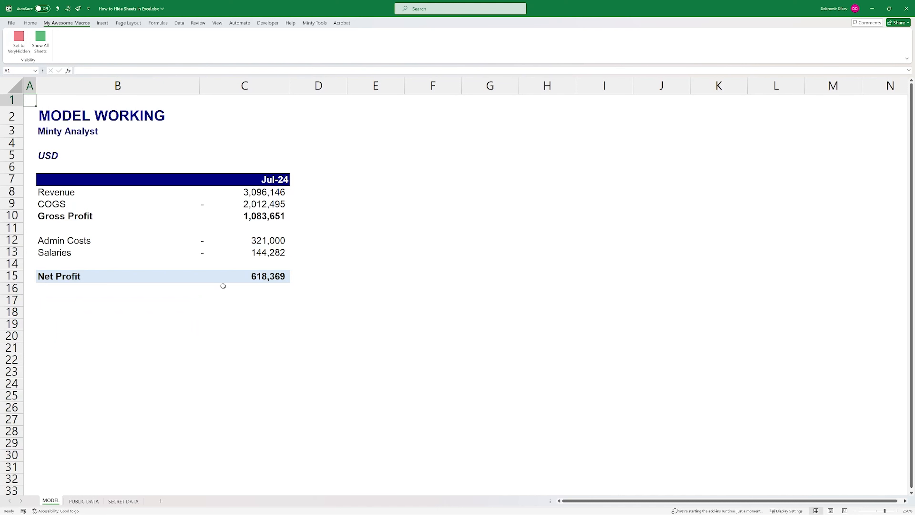
mouse_move(221, 306)
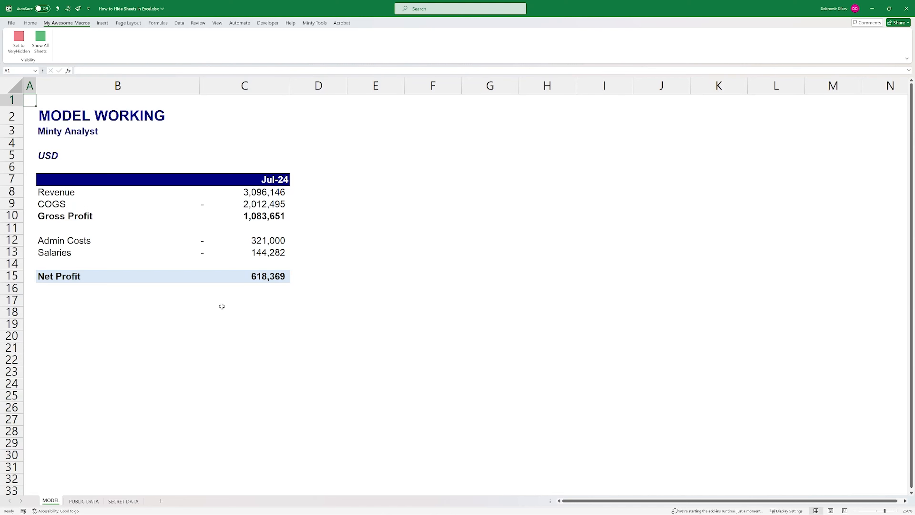
click(314, 23)
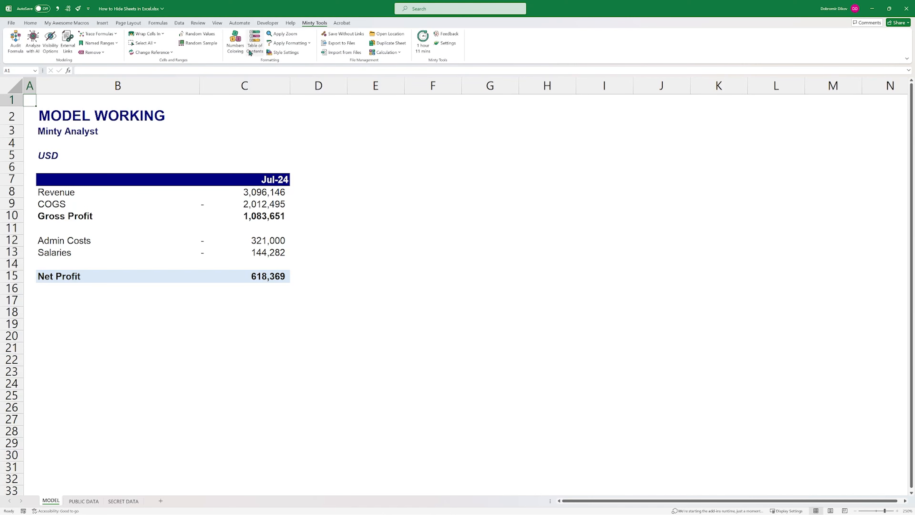
mouse_move(235, 41)
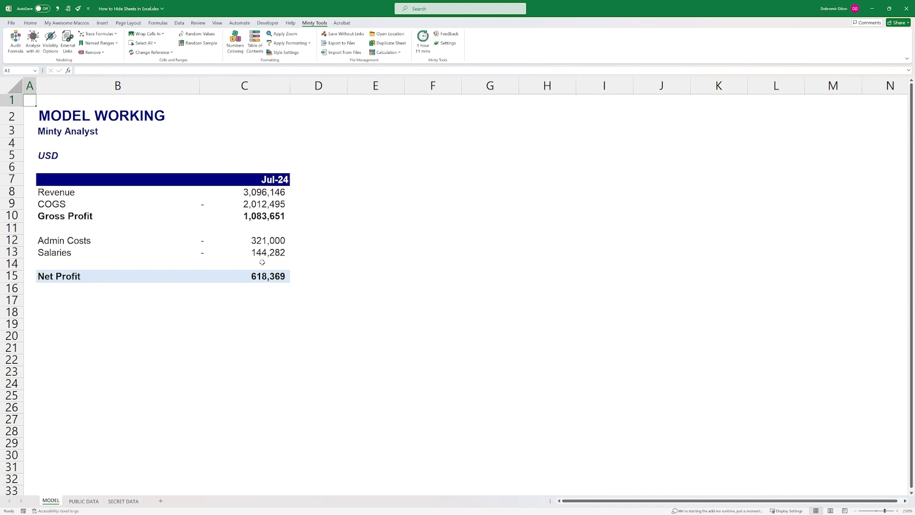
mouse_move(99, 33)
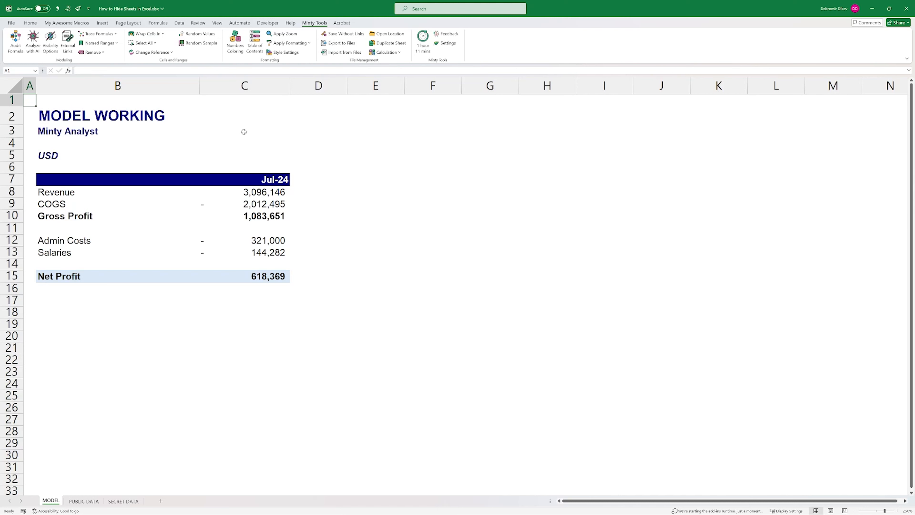
mouse_move(237, 154)
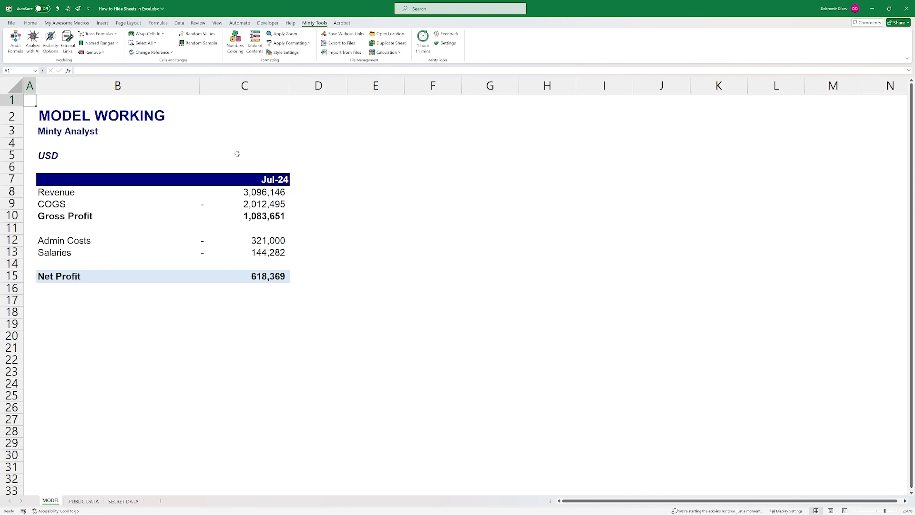
mouse_move(88, 108)
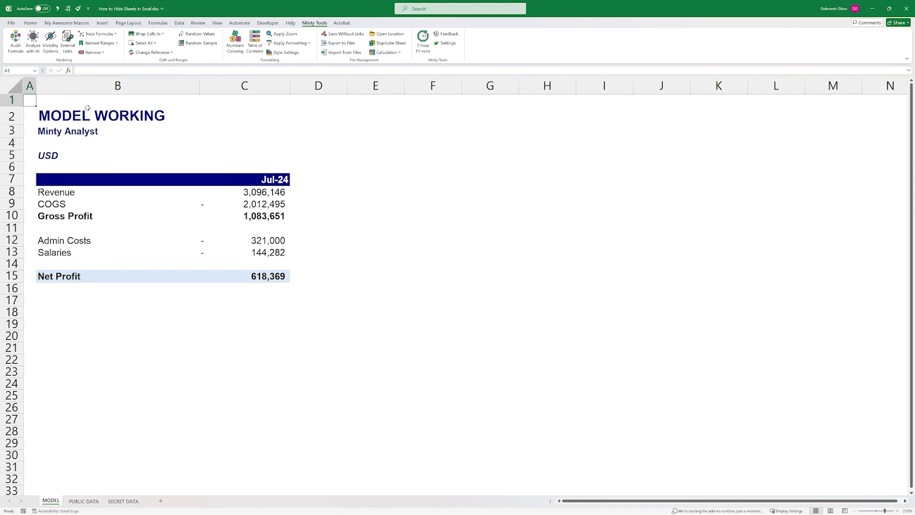
- In Visibility Options, make SECRET DATA very hidden, hide PUBLIC DATA, then set every sheet visible
click(50, 41)
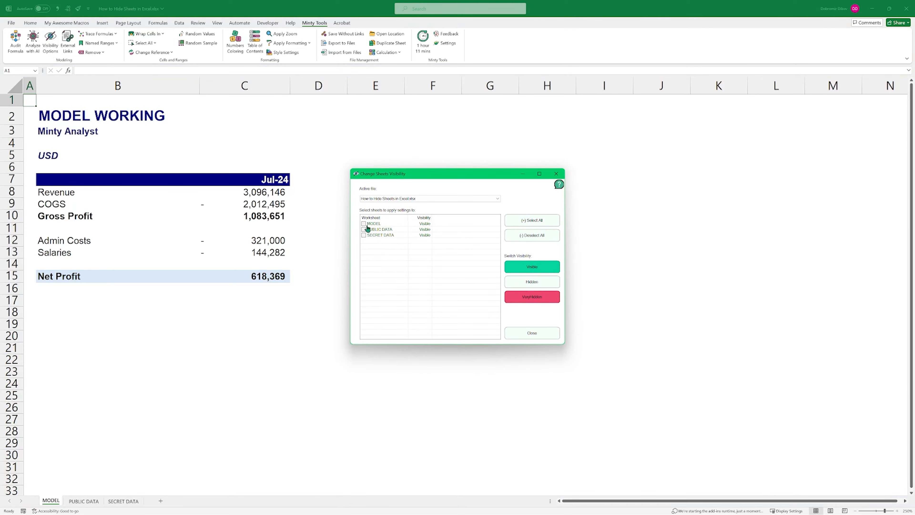
click(380, 235)
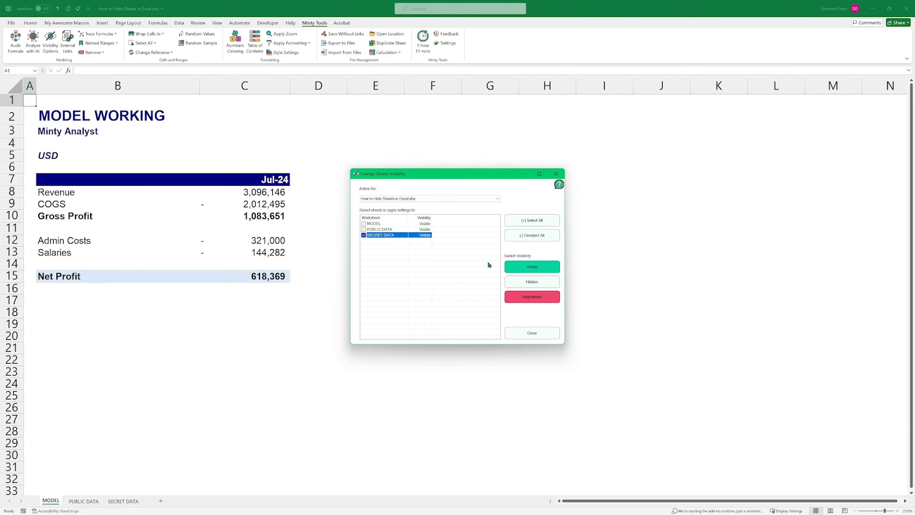
click(531, 296)
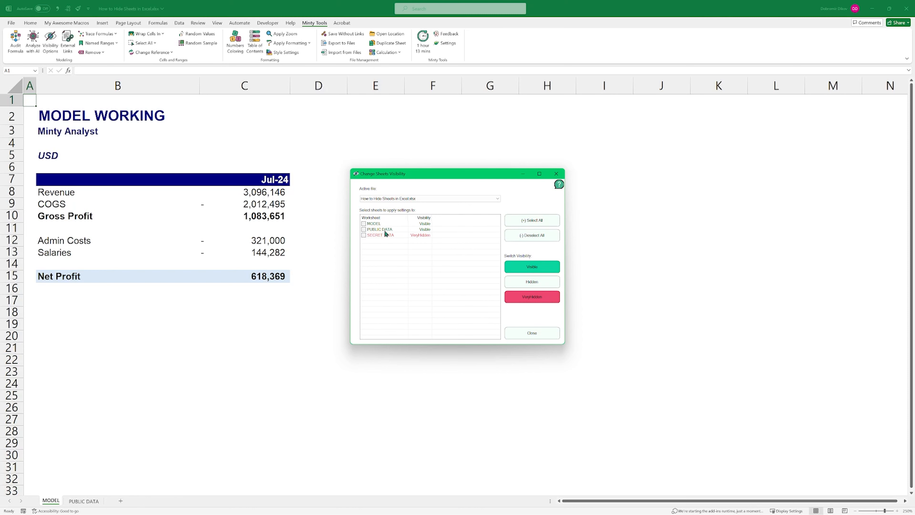
click(530, 281)
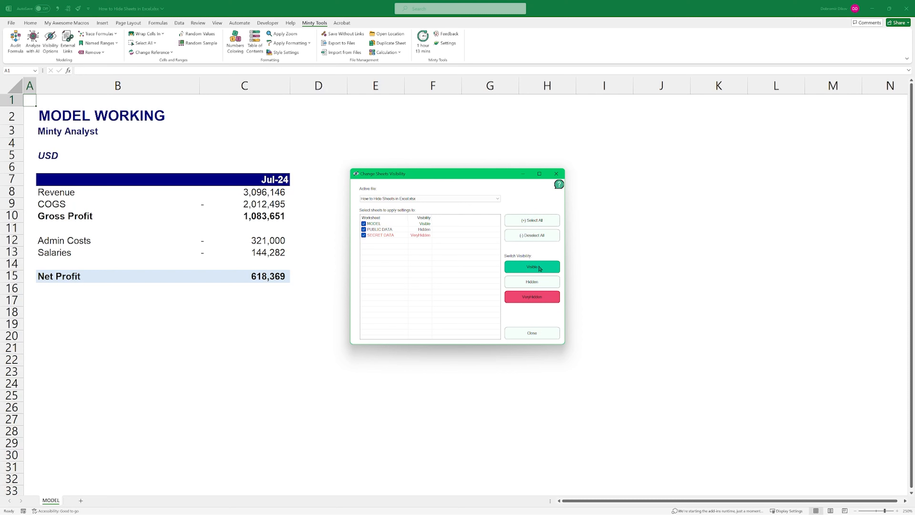
click(531, 267)
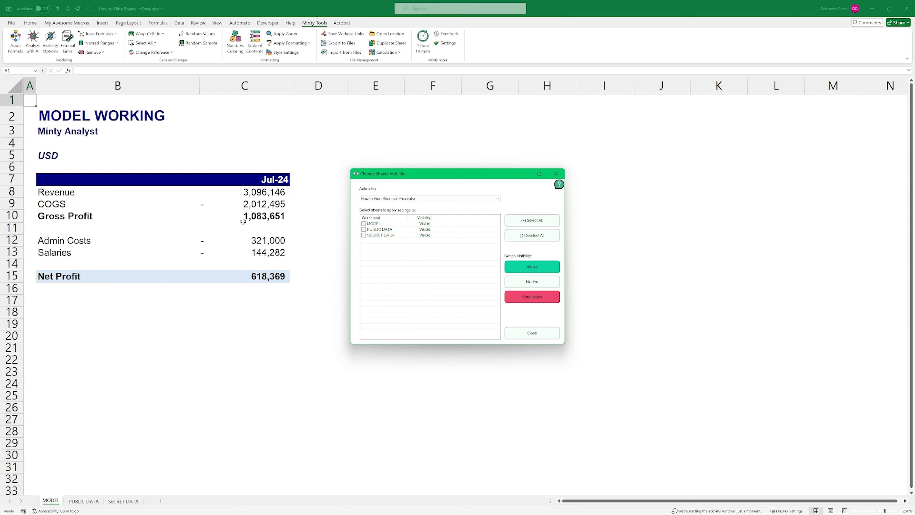
mouse_move(407, 247)
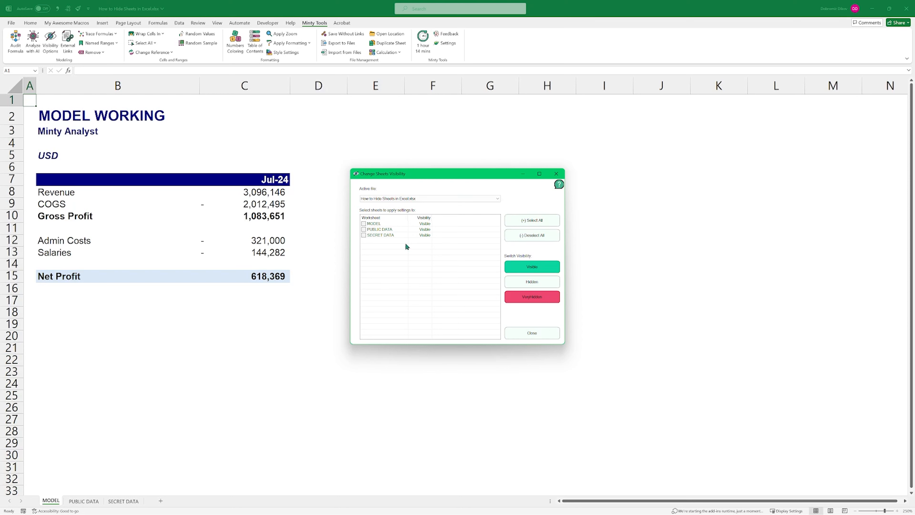
mouse_move(384, 255)
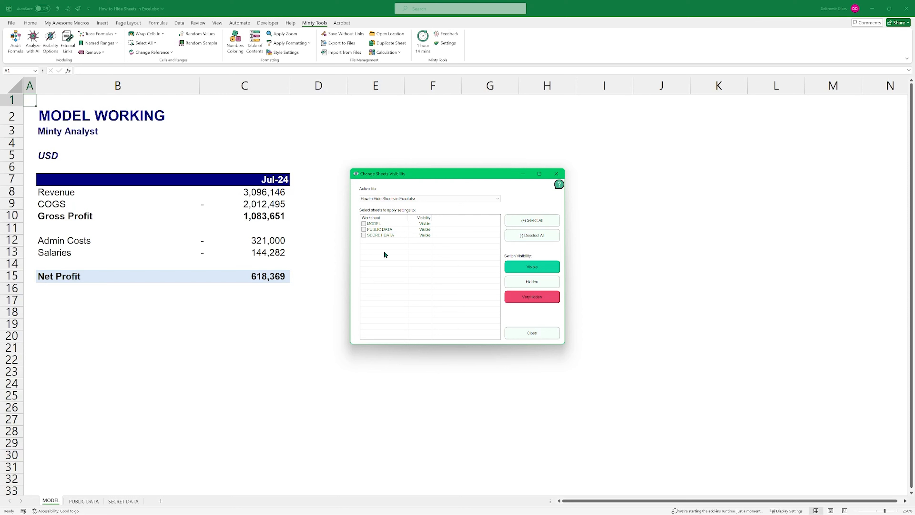
mouse_move(425, 331)
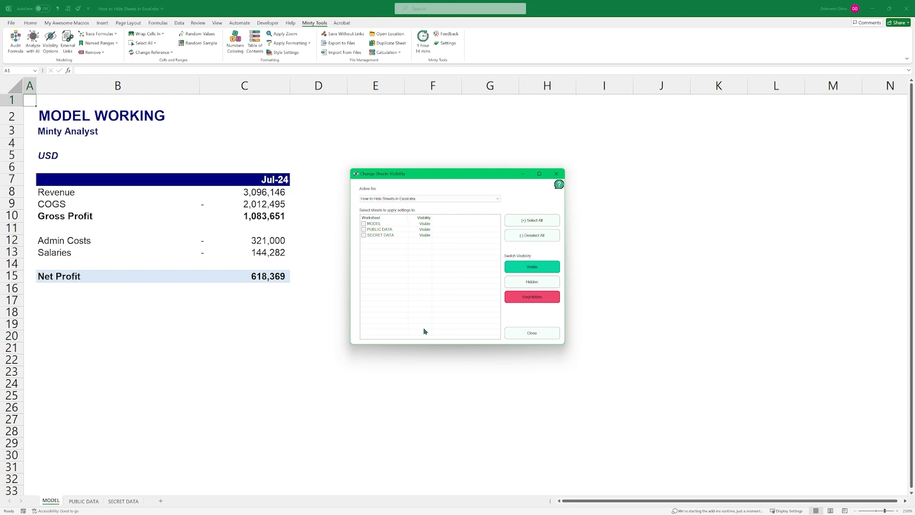